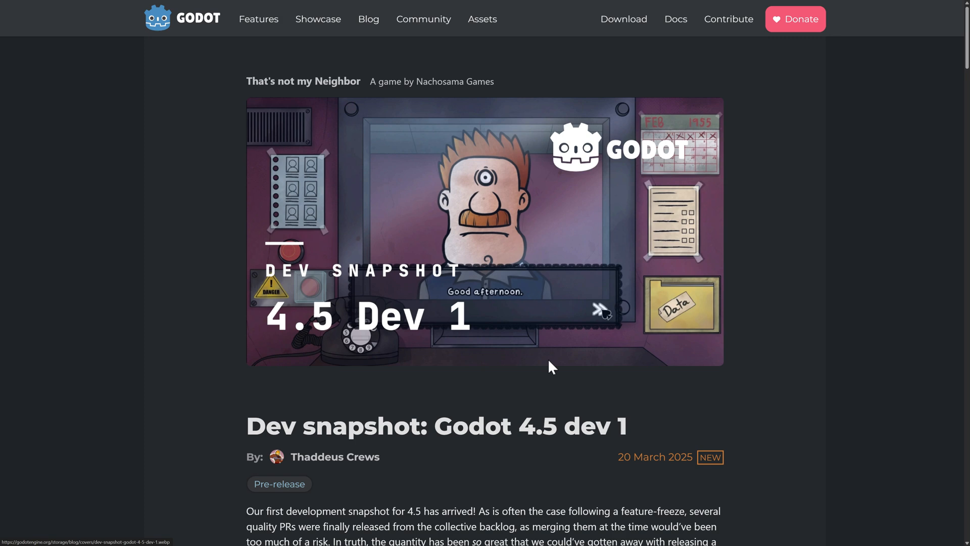
mouse_move(552, 367)
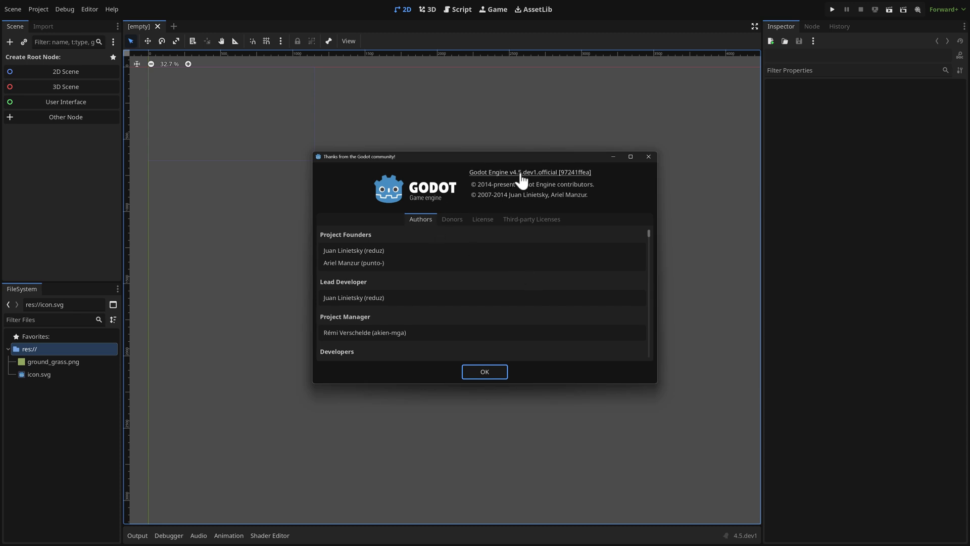
mouse_move(501, 370)
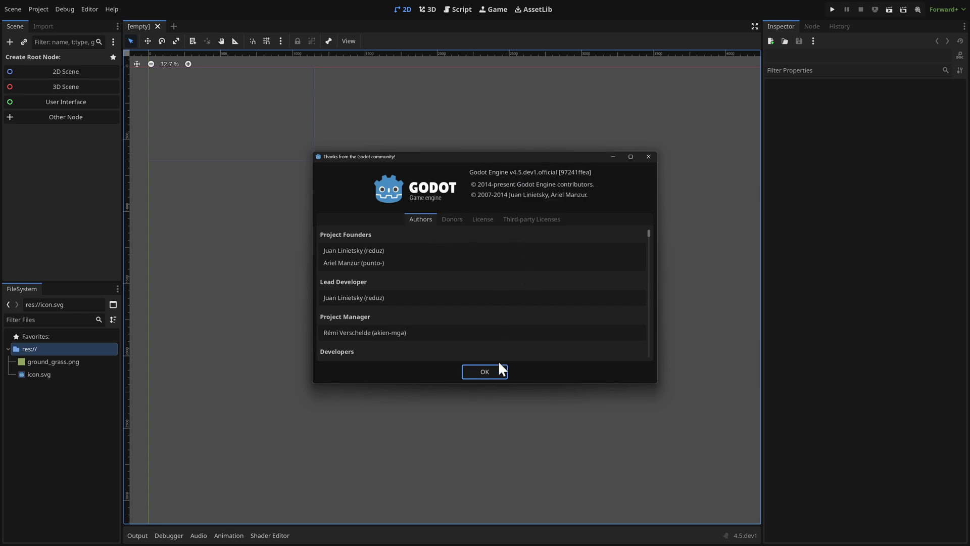
- Close the About Godot credits dialog to return to the empty editor
click(484, 371)
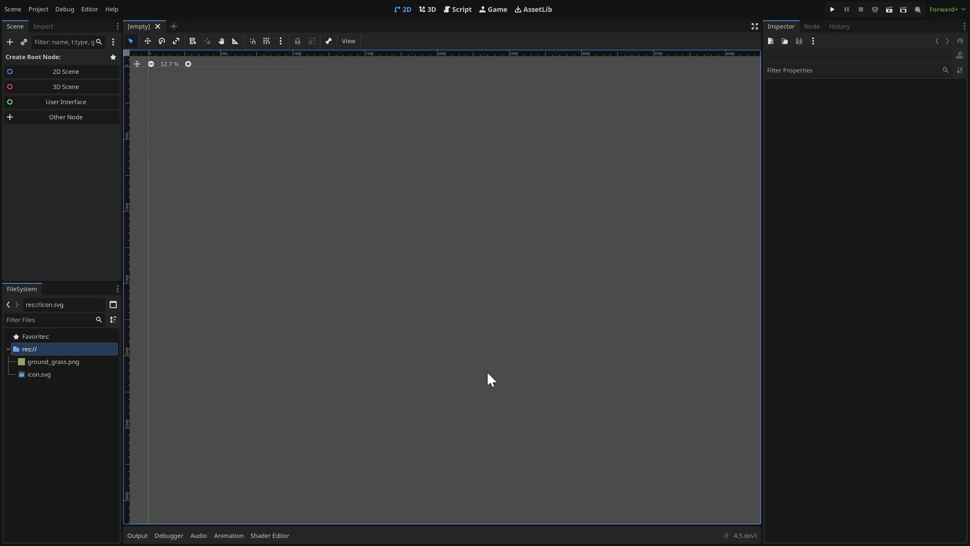
mouse_move(60, 174)
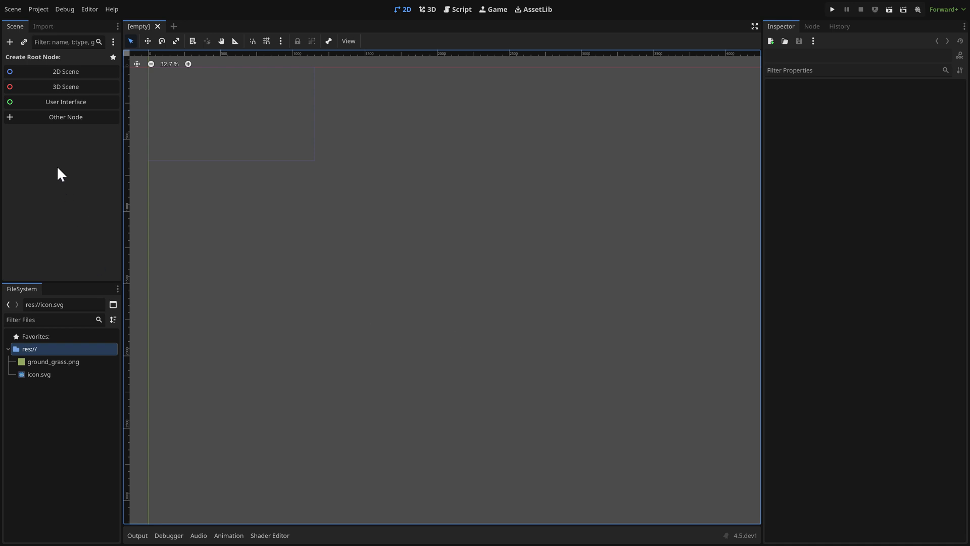
- Create a 2D Scene root and add a TileMapLayer child node to it
click(65, 71)
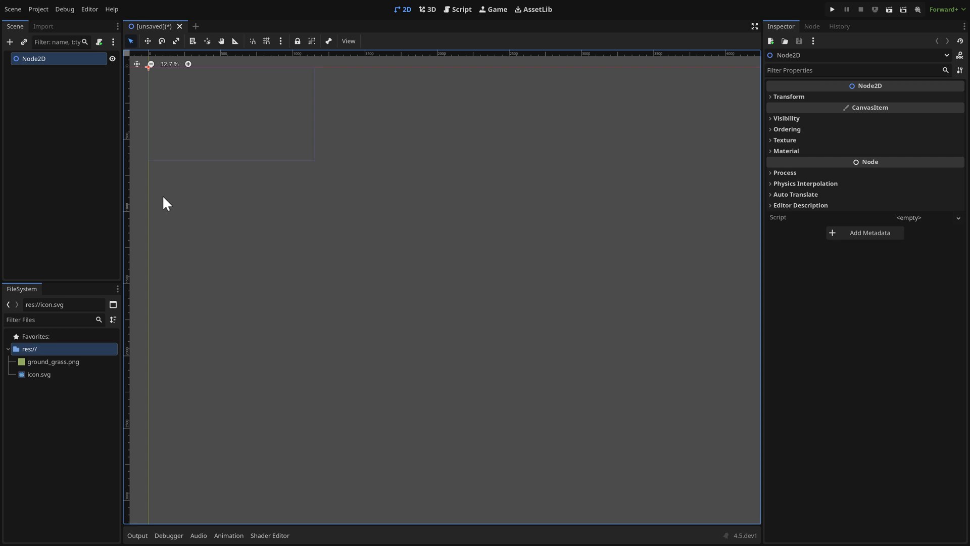
mouse_move(23, 92)
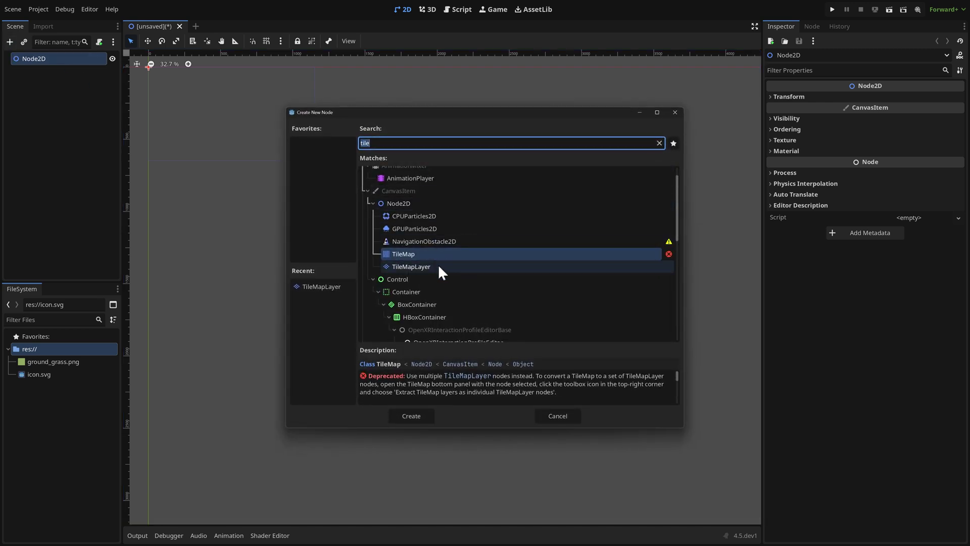
click(411, 266)
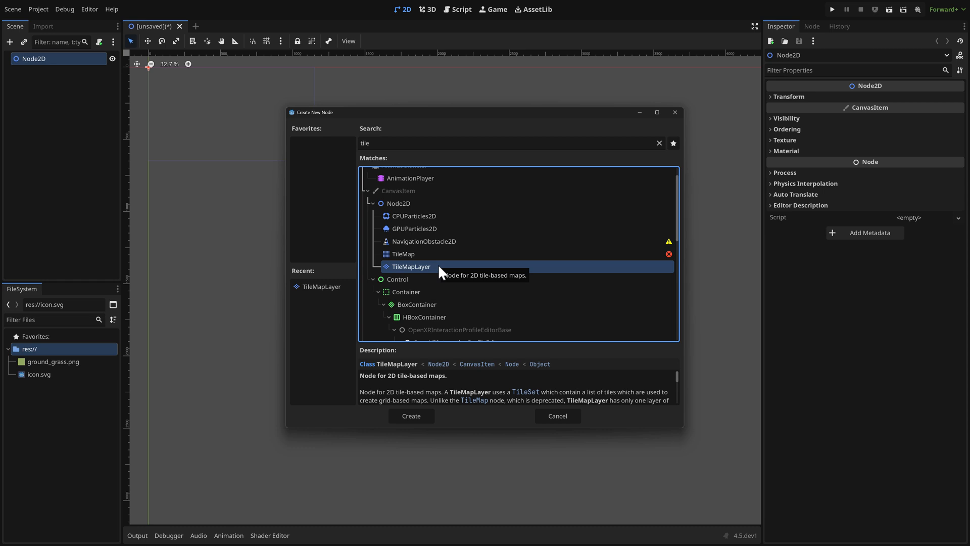
mouse_move(423, 253)
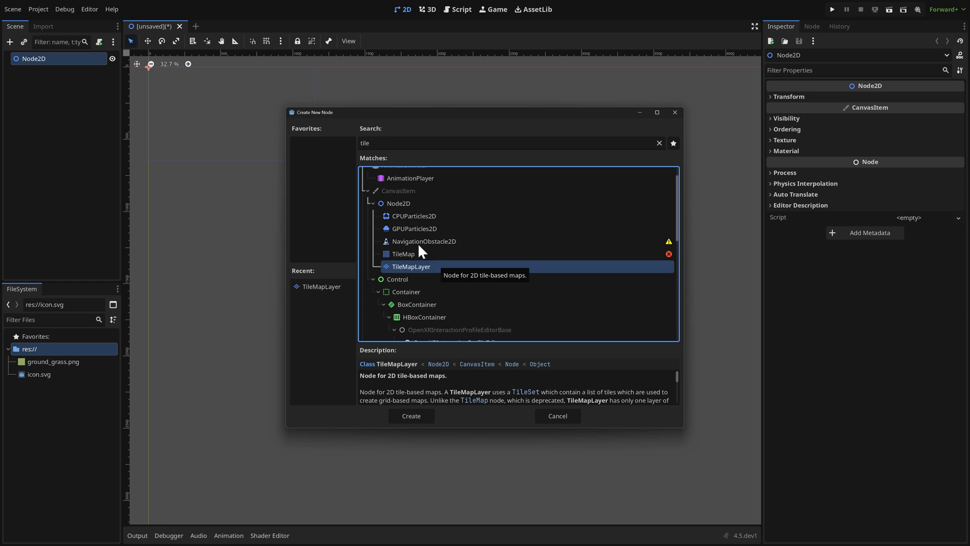
click(410, 416)
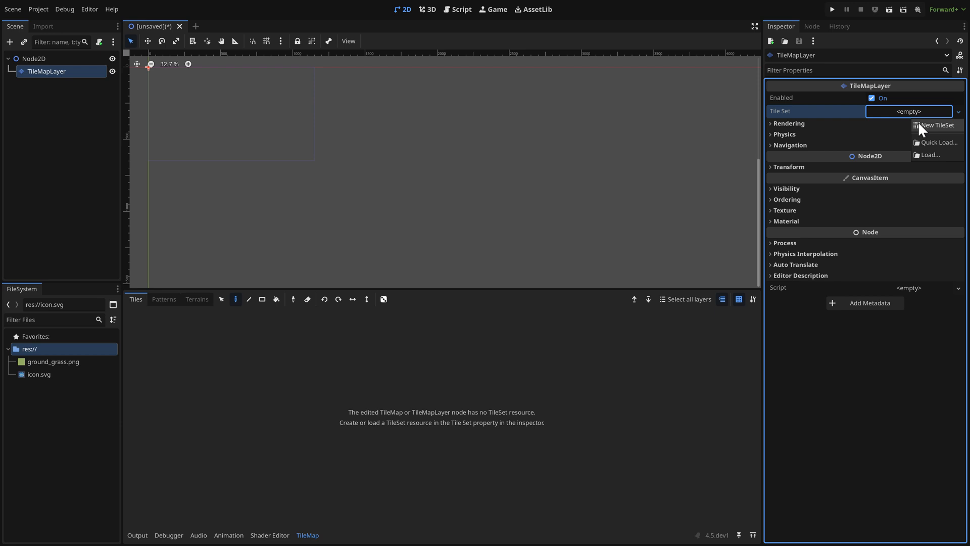
- Assign a new TileSet with a physics layer and Collision Visibility Mode set to Force Show
click(938, 125)
text(128)
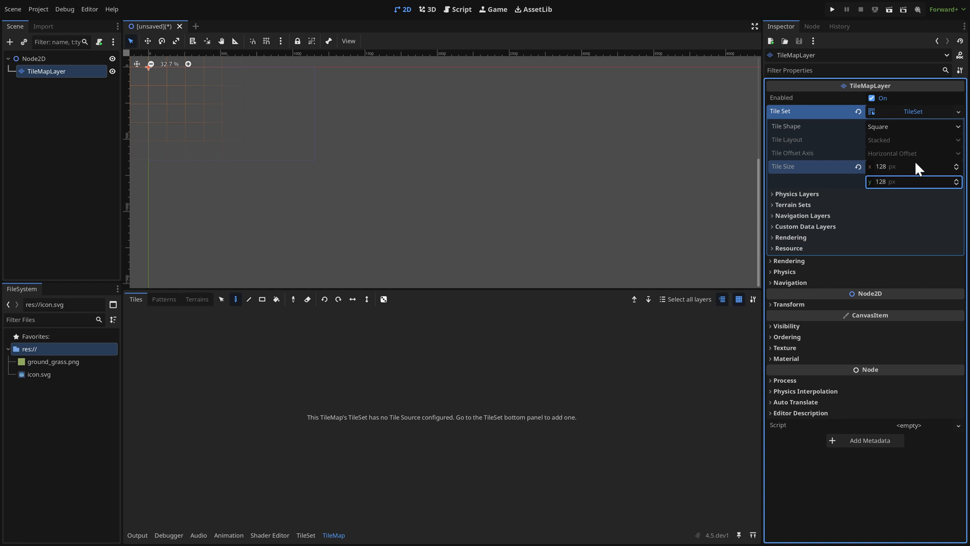
click(796, 194)
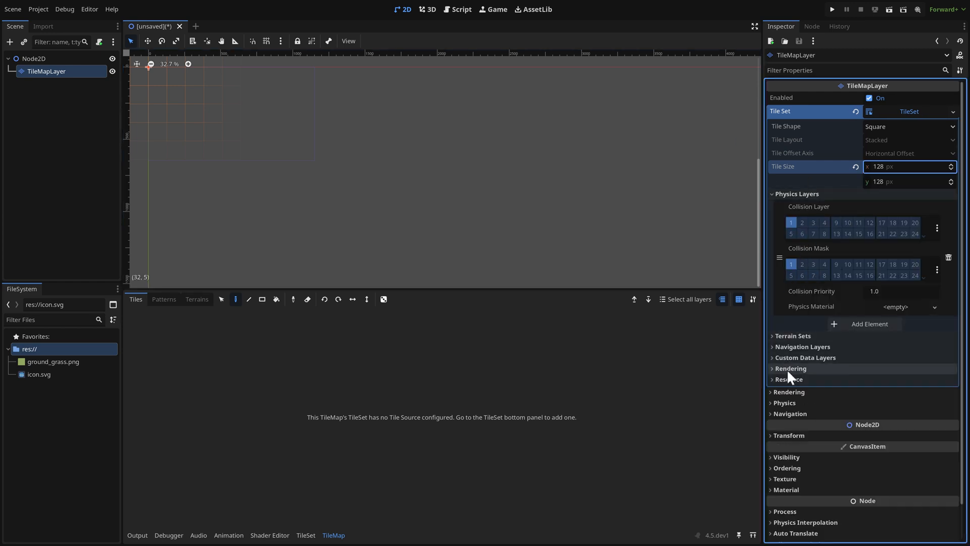
click(785, 403)
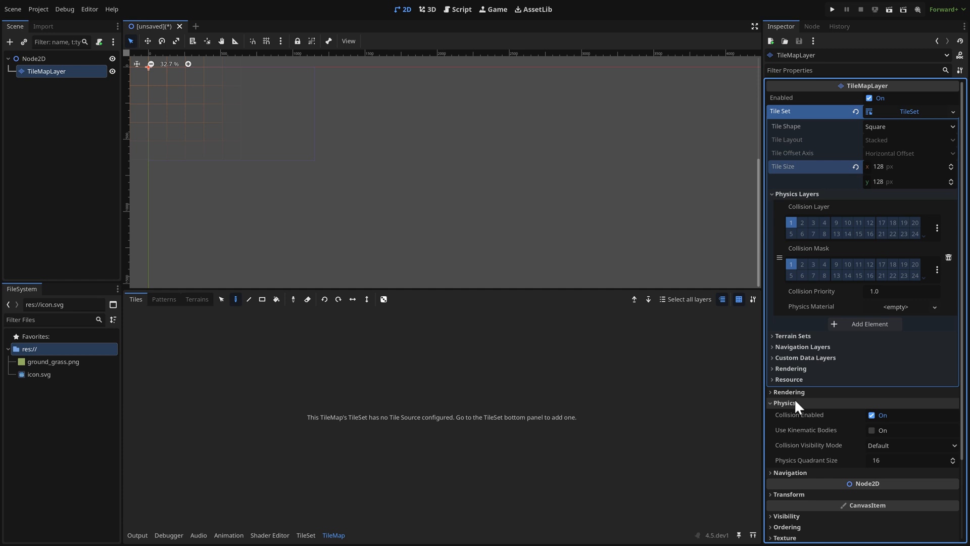
click(910, 445)
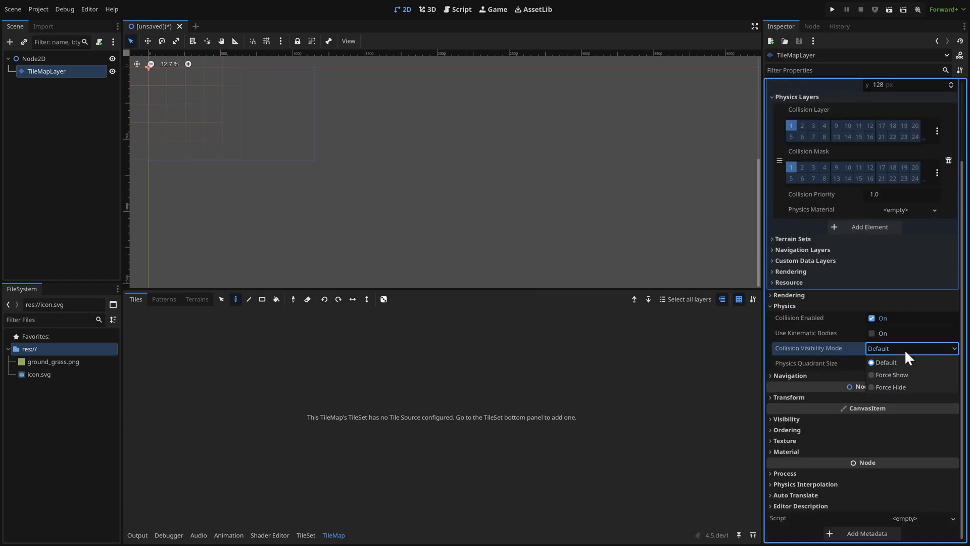
click(892, 374)
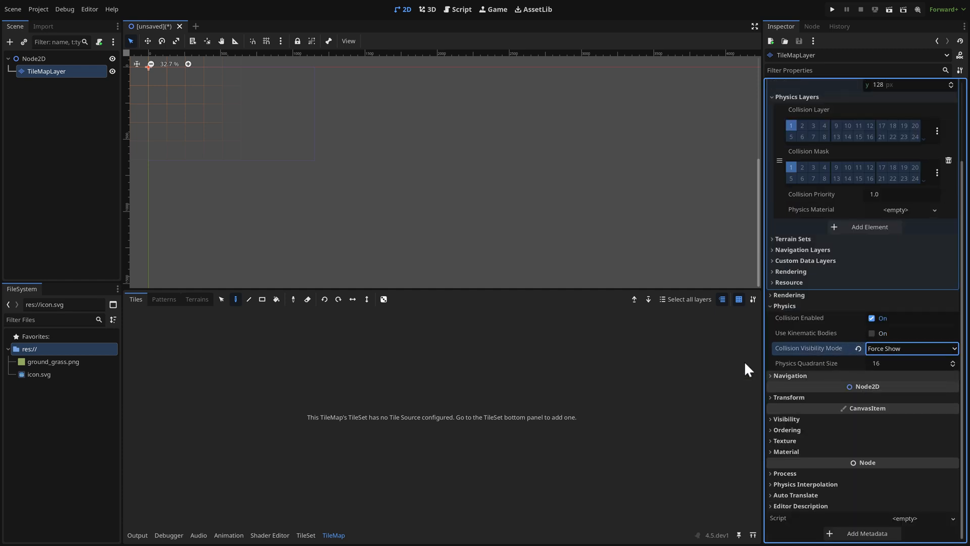
mouse_move(328, 377)
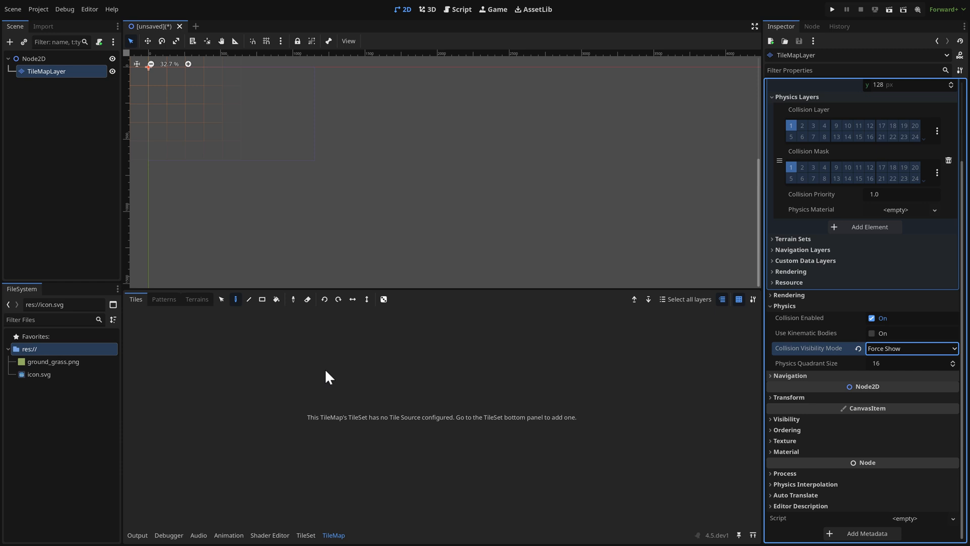
click(305, 536)
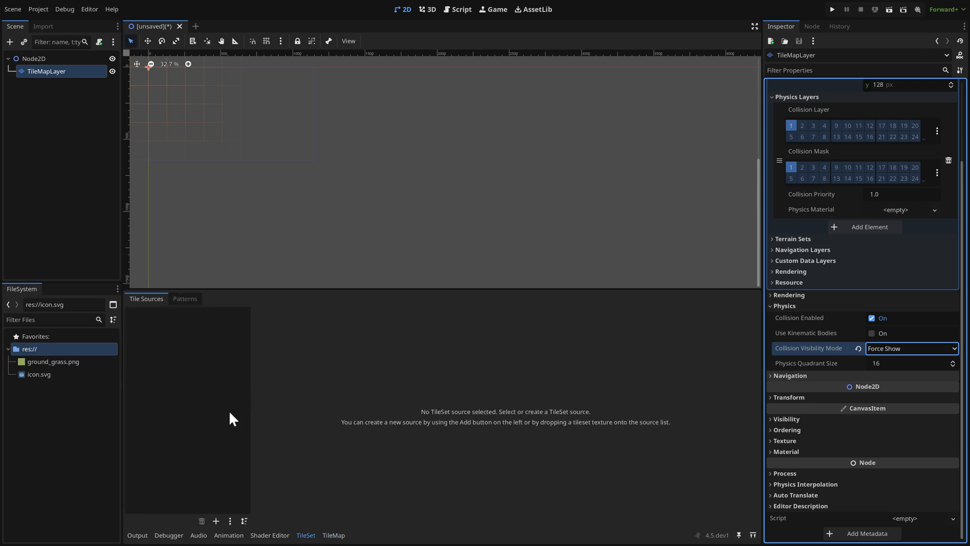
- Add an Atlas tile source using icon.svg and move to its Select view
click(215, 520)
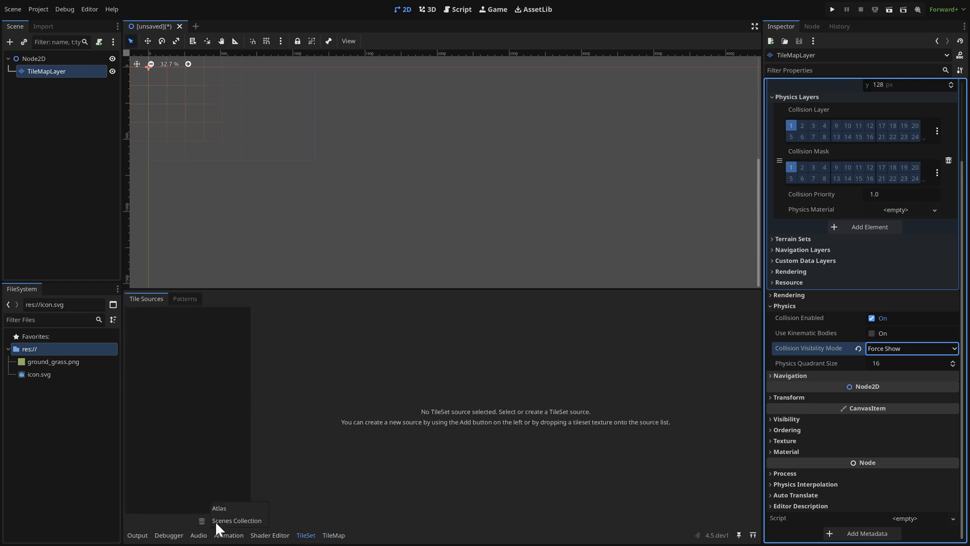
mouse_move(220, 508)
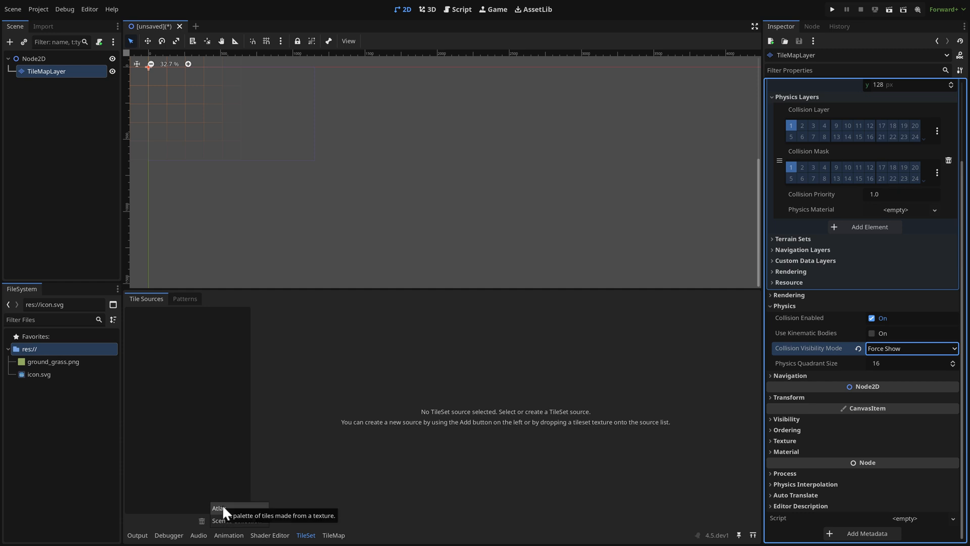
click(218, 507)
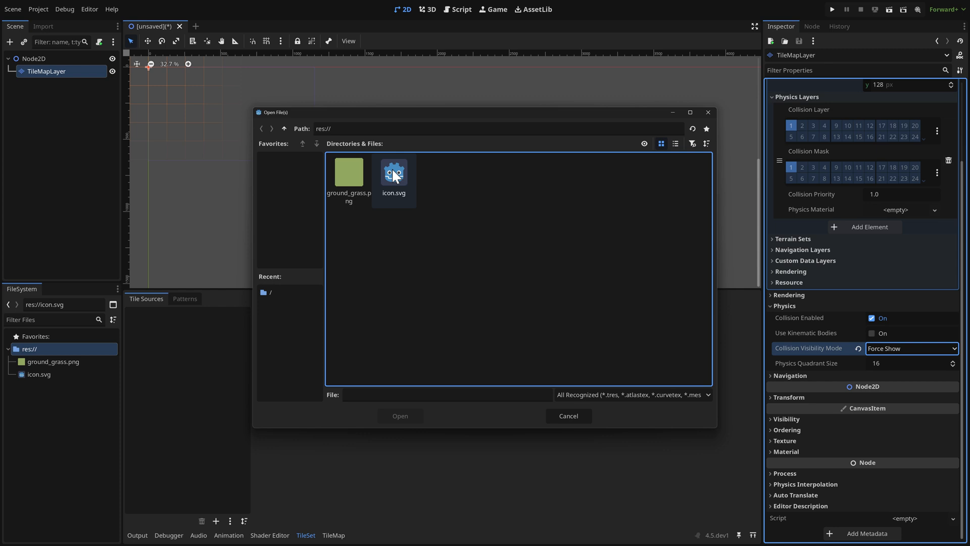
double_click(393, 172)
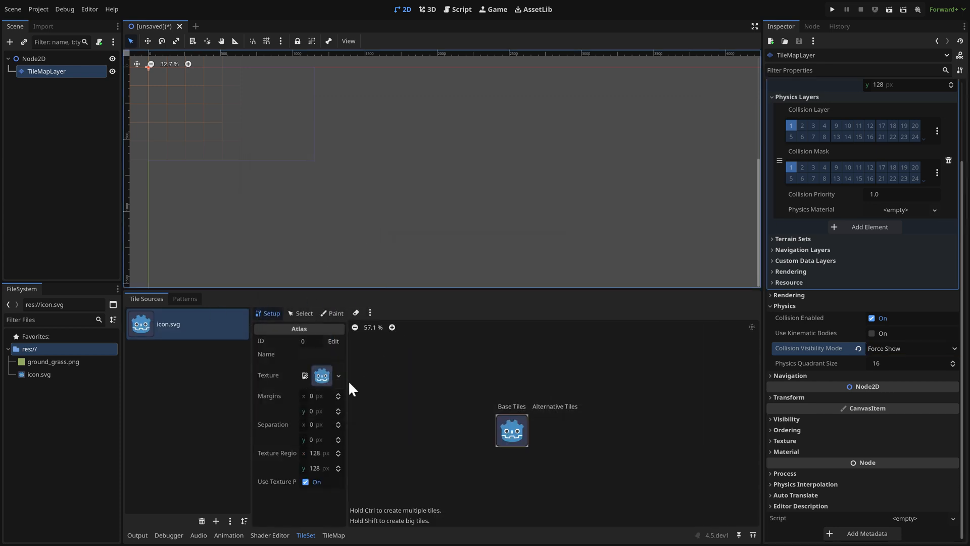
click(304, 313)
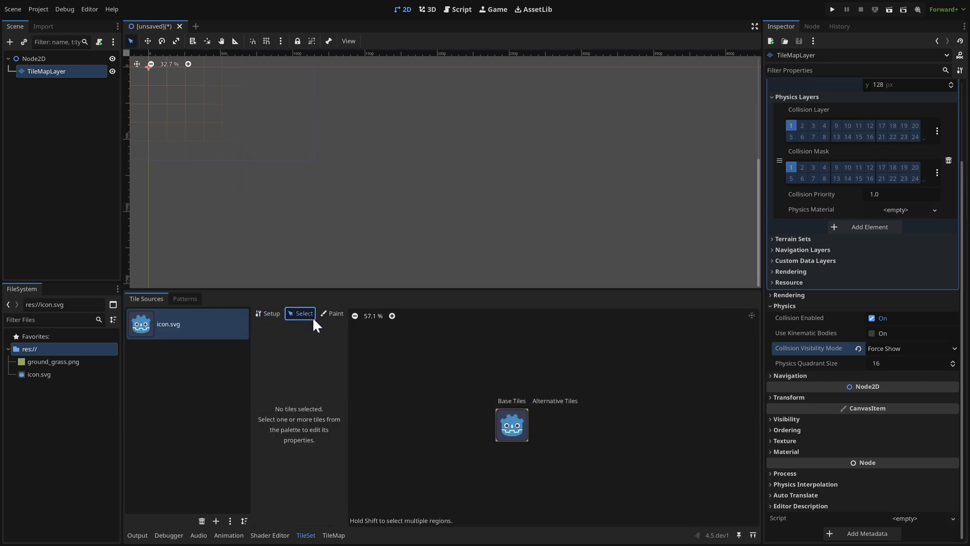
- Select the icon tile and draw a full-tile collision polygon on Physics Layer 0
click(512, 425)
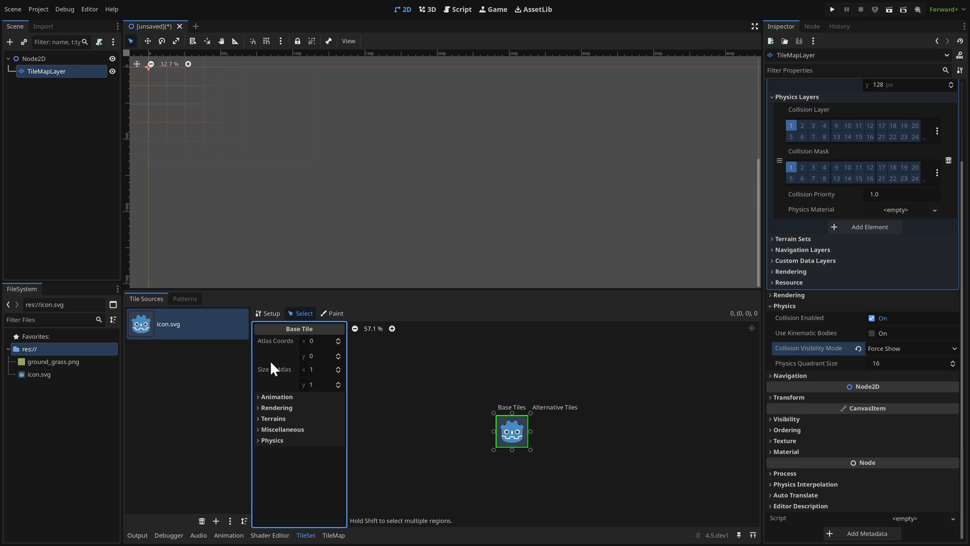
click(272, 439)
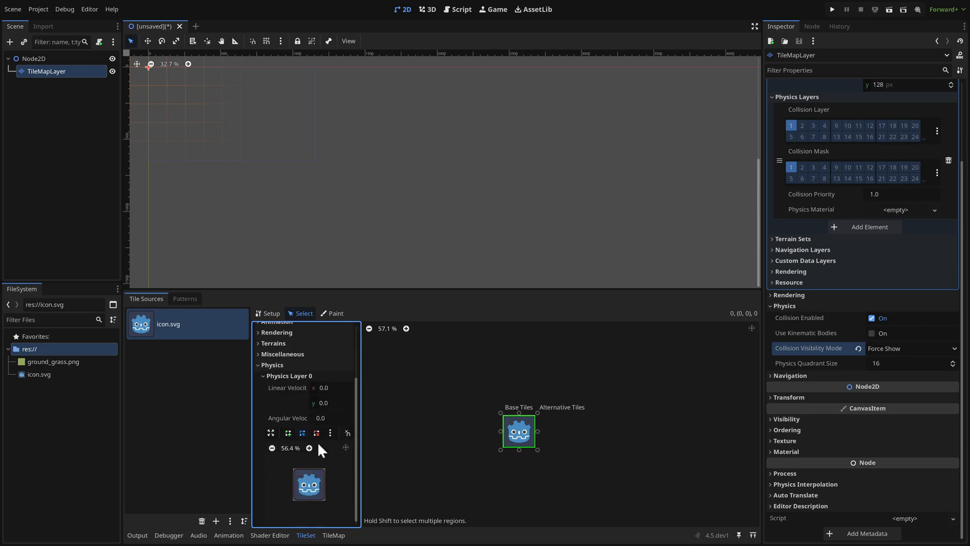
click(287, 433)
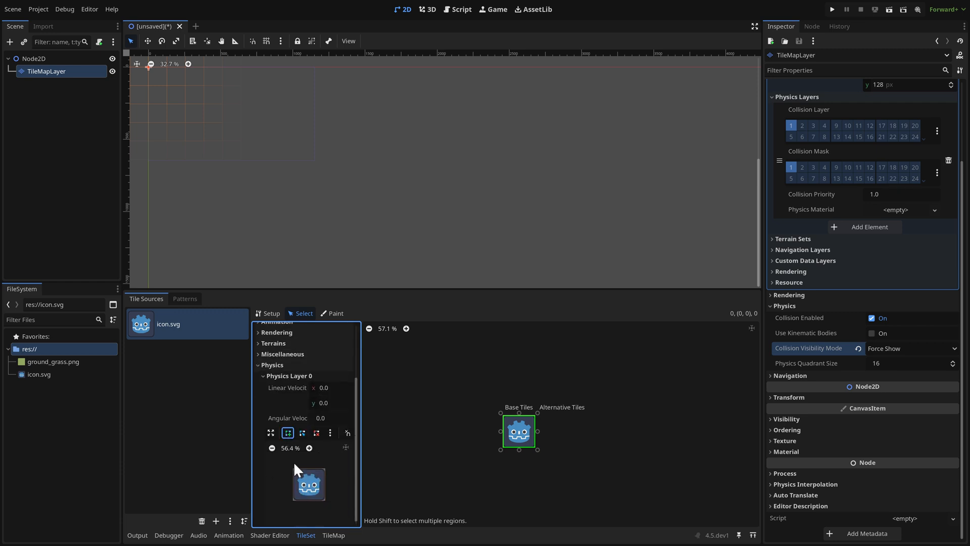
mouse_move(297, 472)
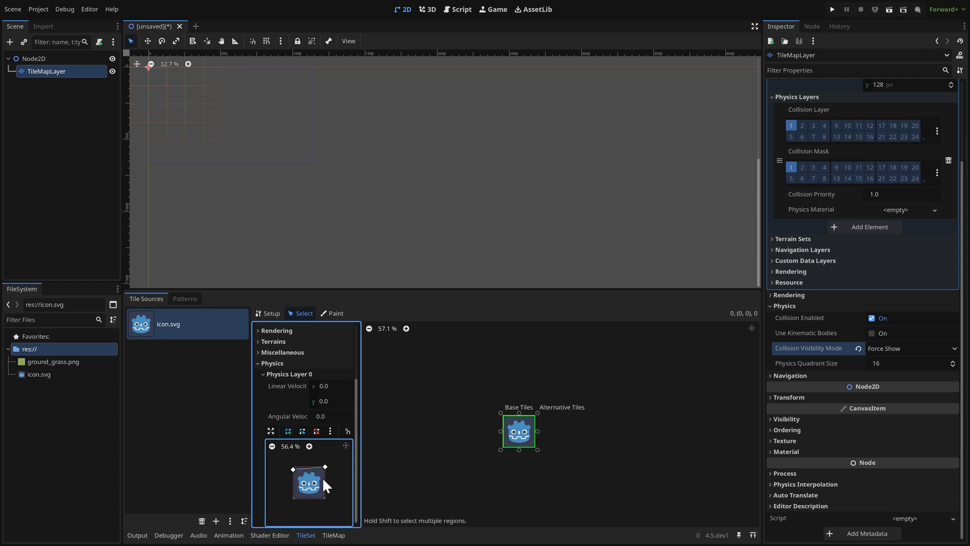
mouse_move(301, 505)
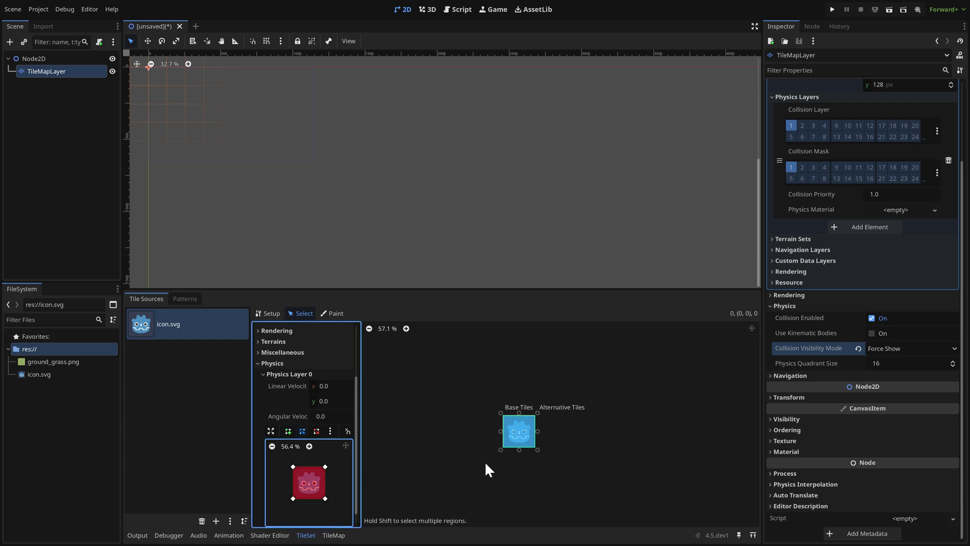
mouse_move(604, 418)
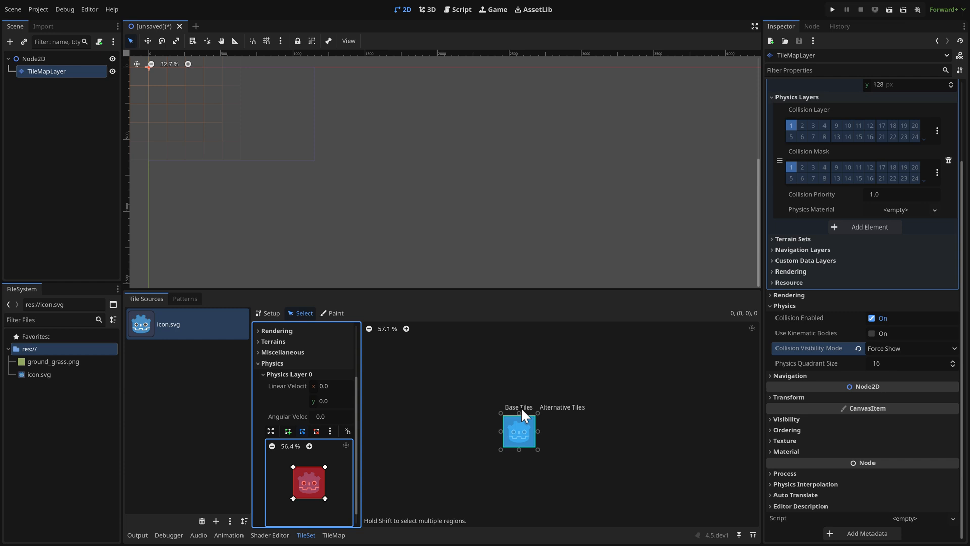
mouse_move(522, 425)
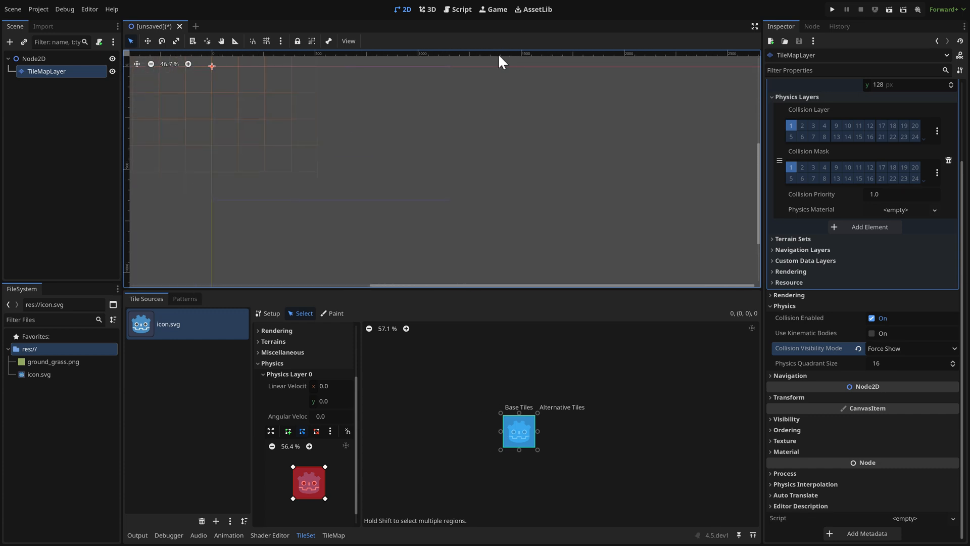
scroll(up, 3)
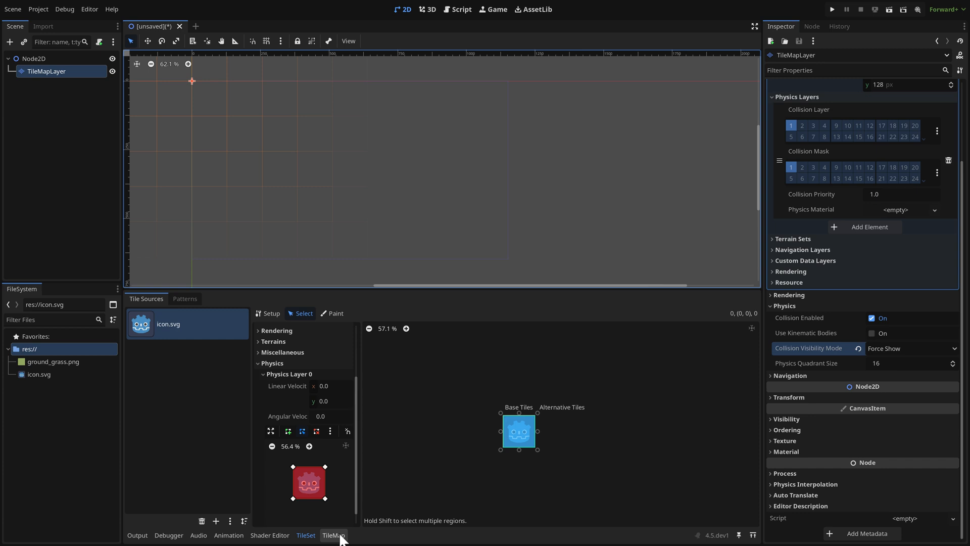
- Paint the icon.svg tile into several grid cells to grow a blocky layout
click(334, 536)
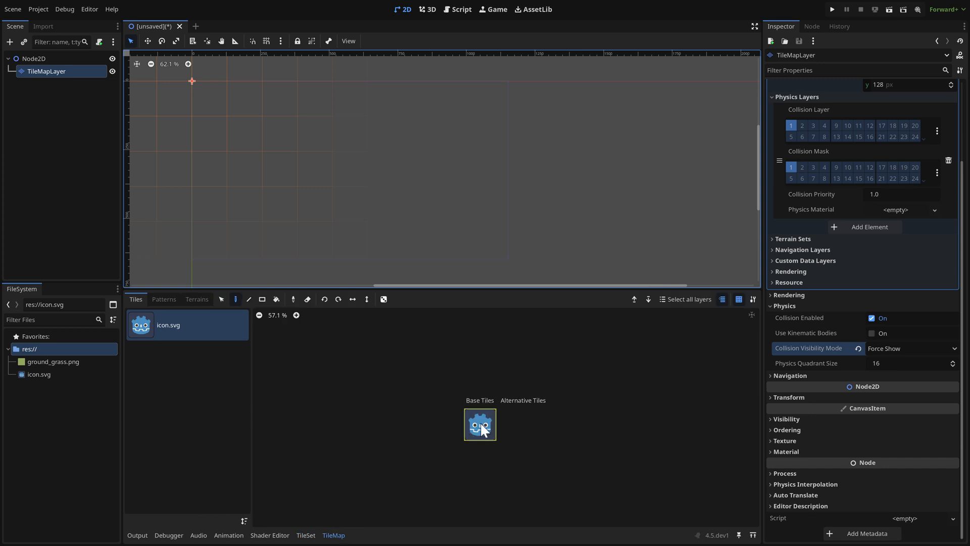
mouse_move(234, 301)
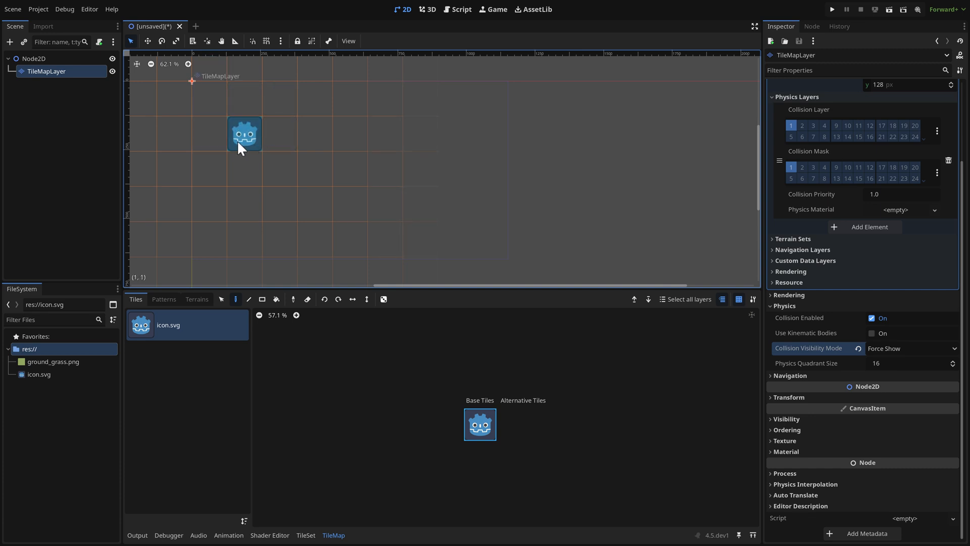
click(279, 169)
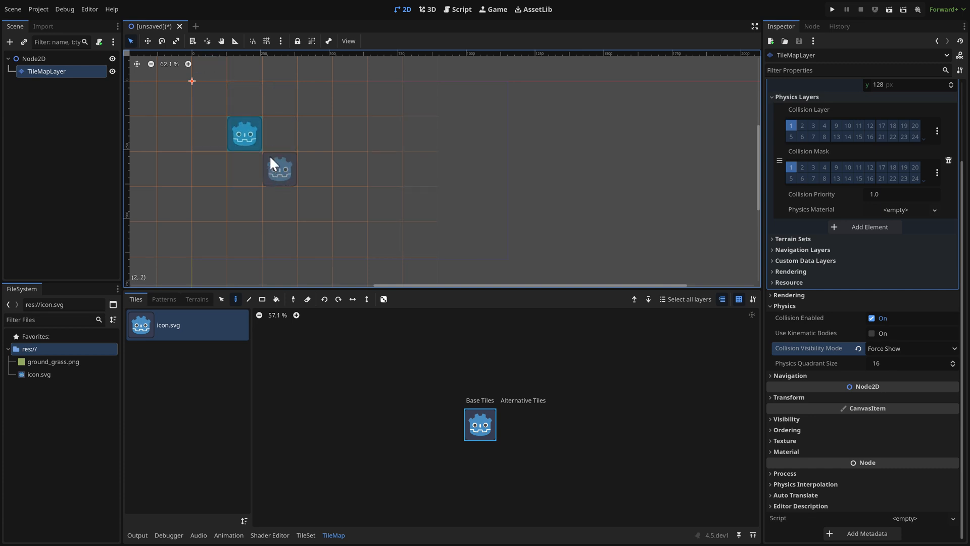
click(280, 133)
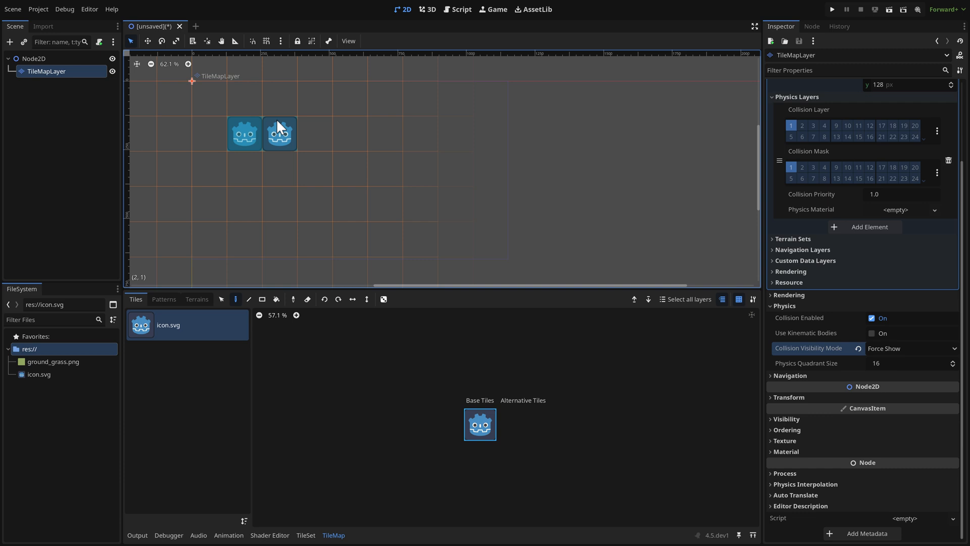
click(280, 168)
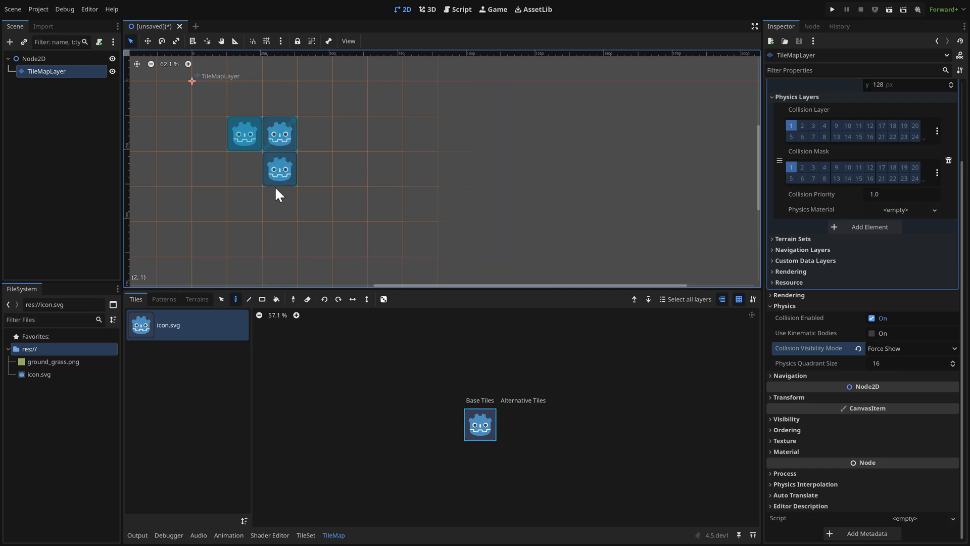
scroll(up, 3)
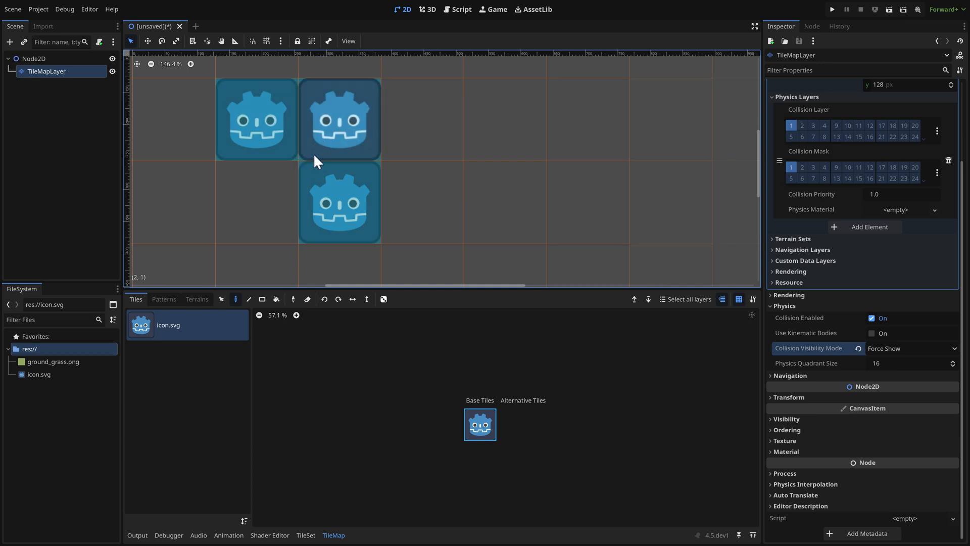
mouse_move(303, 161)
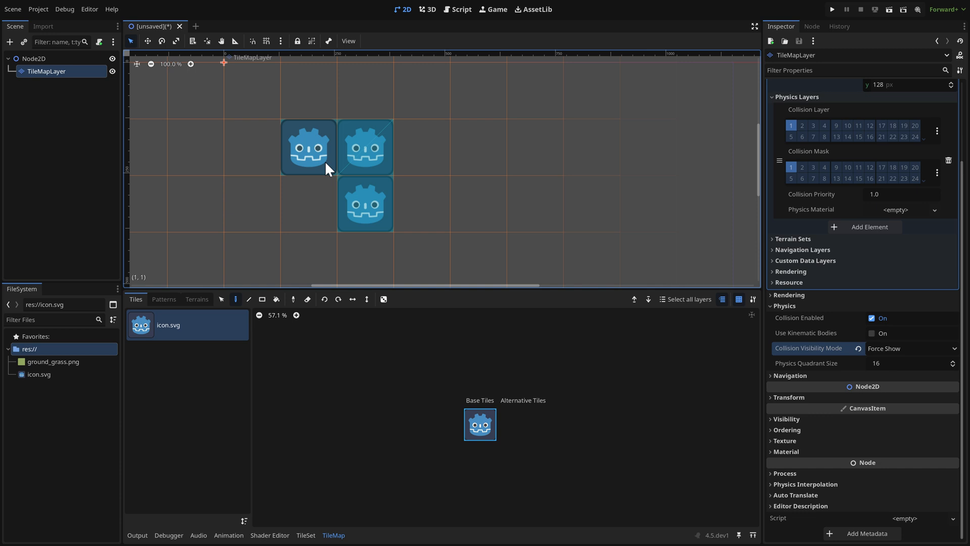
mouse_move(346, 207)
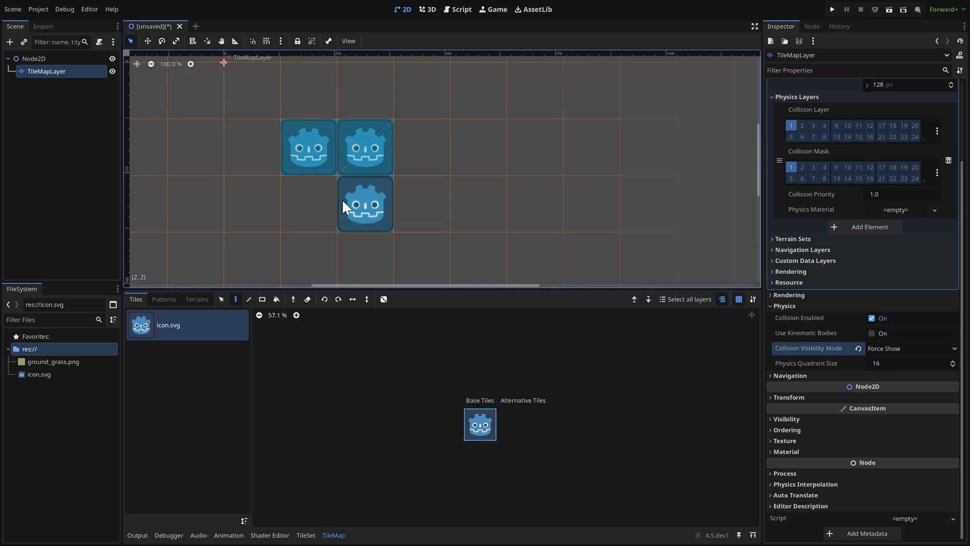
click(422, 148)
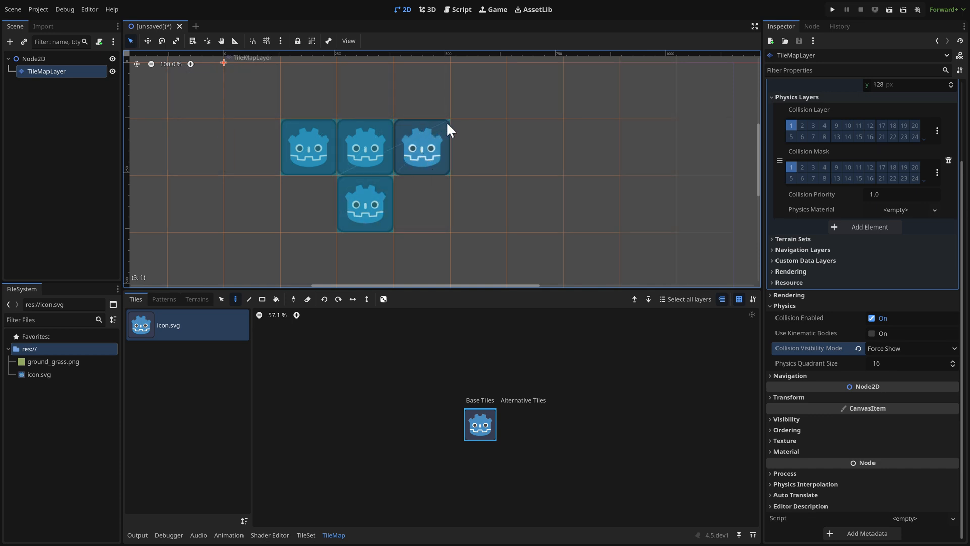
click(421, 204)
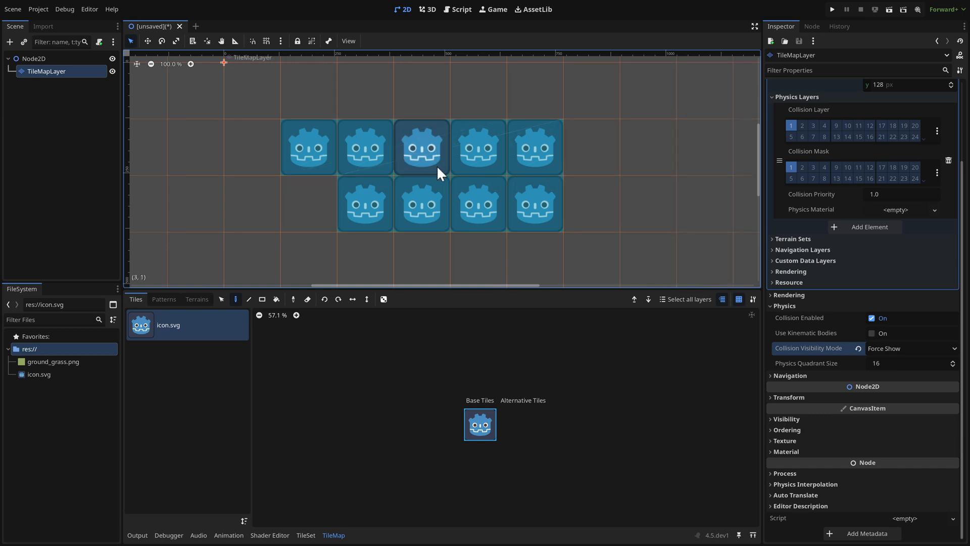
mouse_move(447, 167)
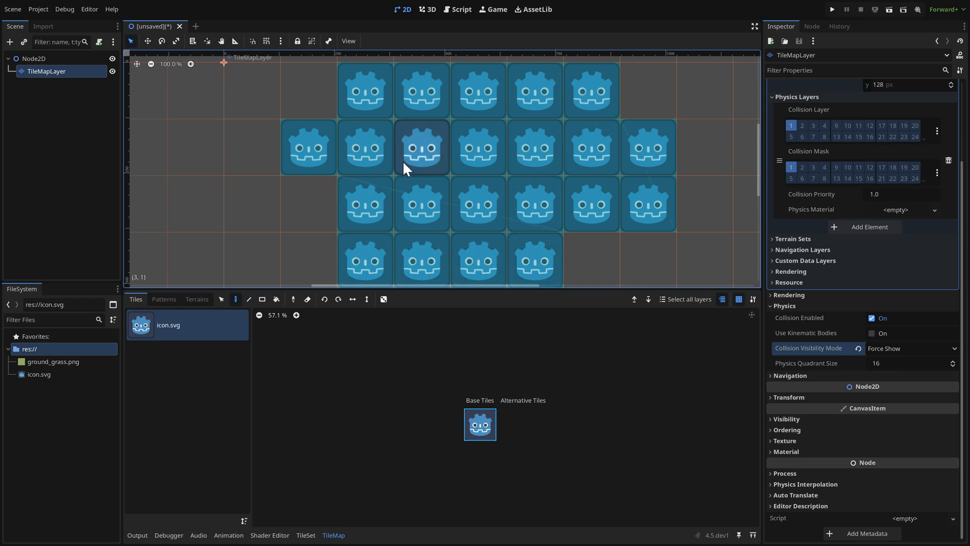
- Erase a few tiles to open gaps in the painted layout
click(591, 260)
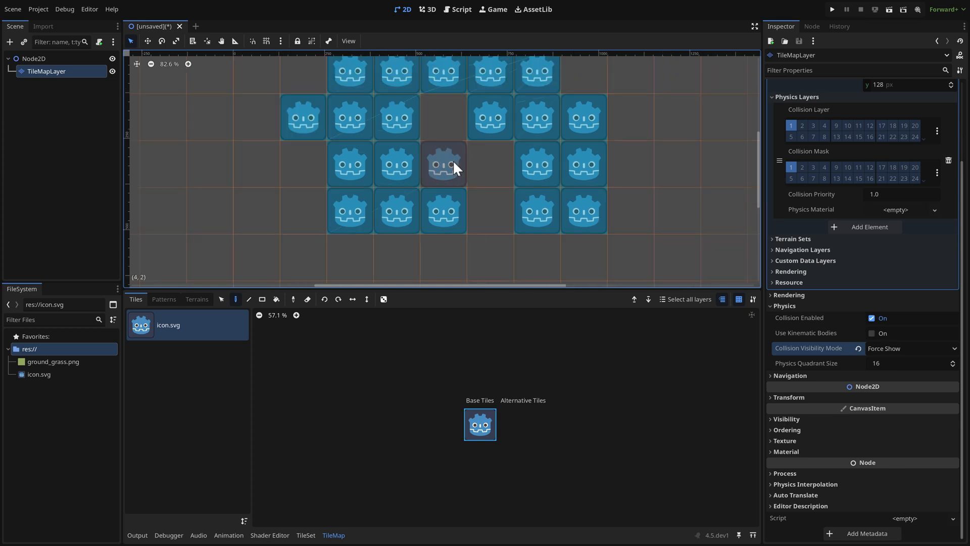
scroll(down, 3)
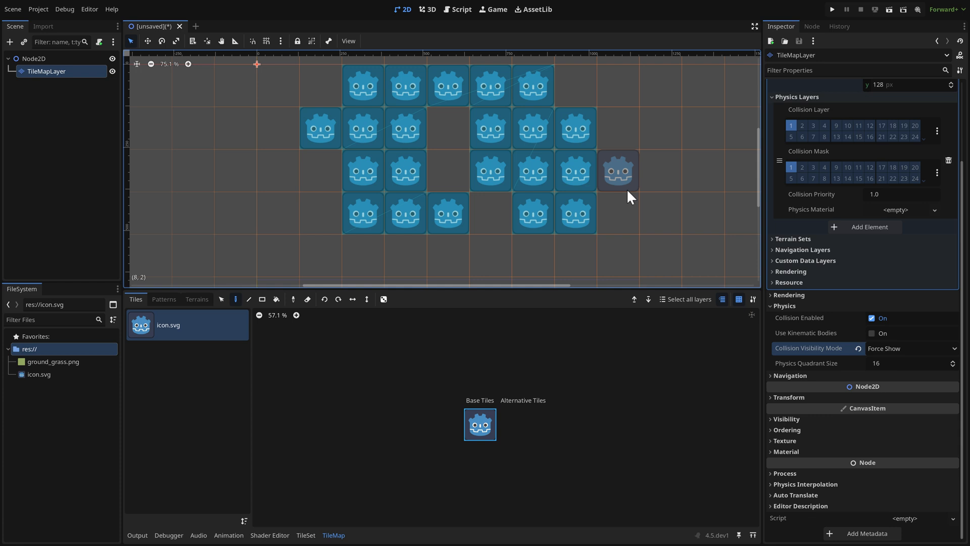
click(618, 170)
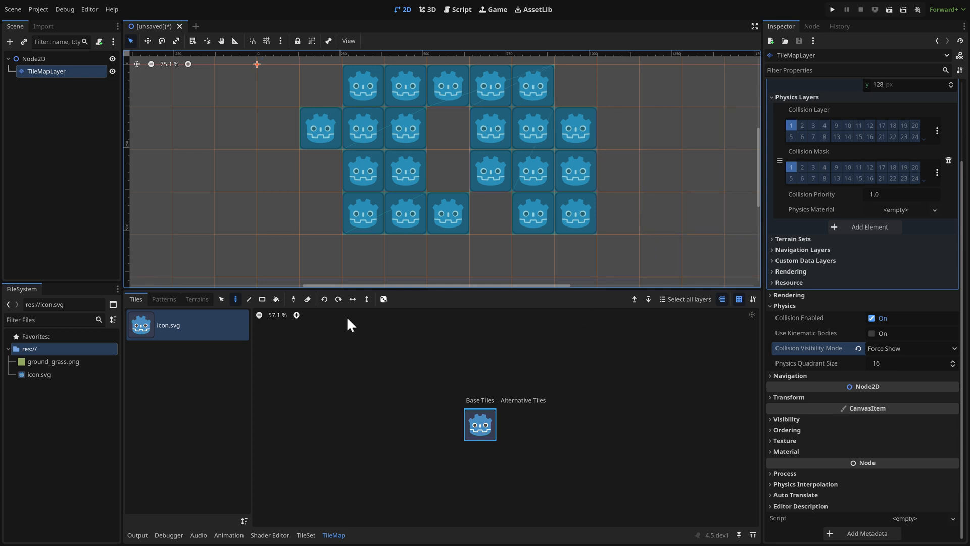
mouse_move(119, 167)
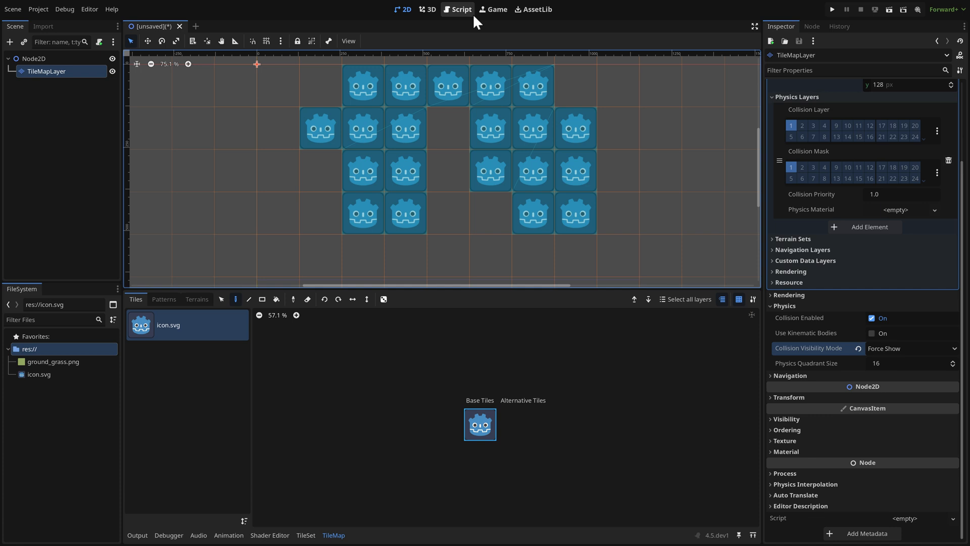
- Run the project in the embedded game view, saving node_2d.tscn as the main scene
click(492, 9)
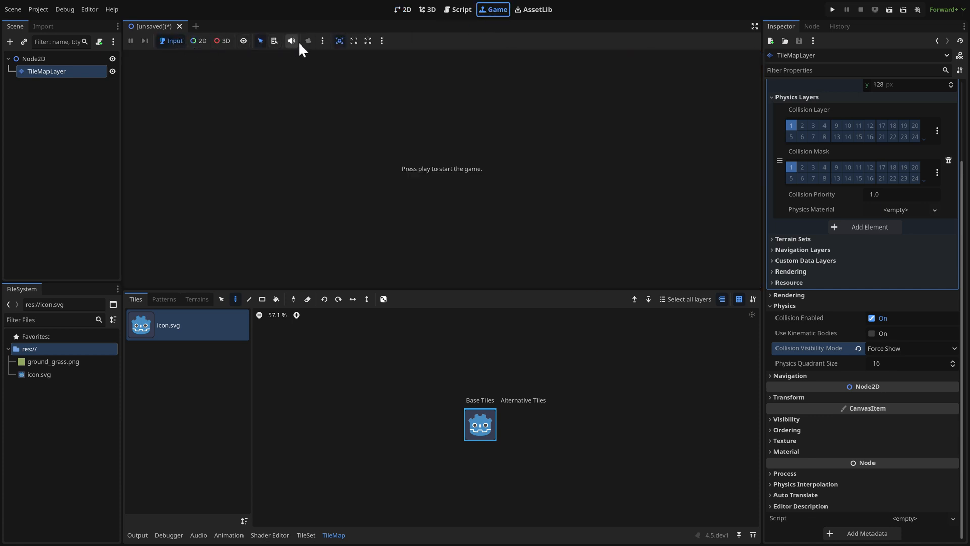
mouse_move(456, 213)
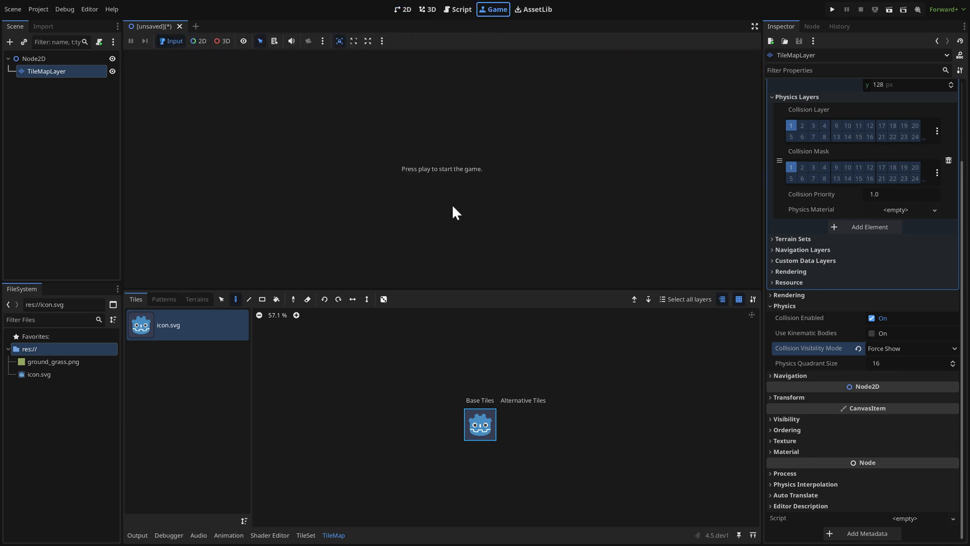
click(832, 9)
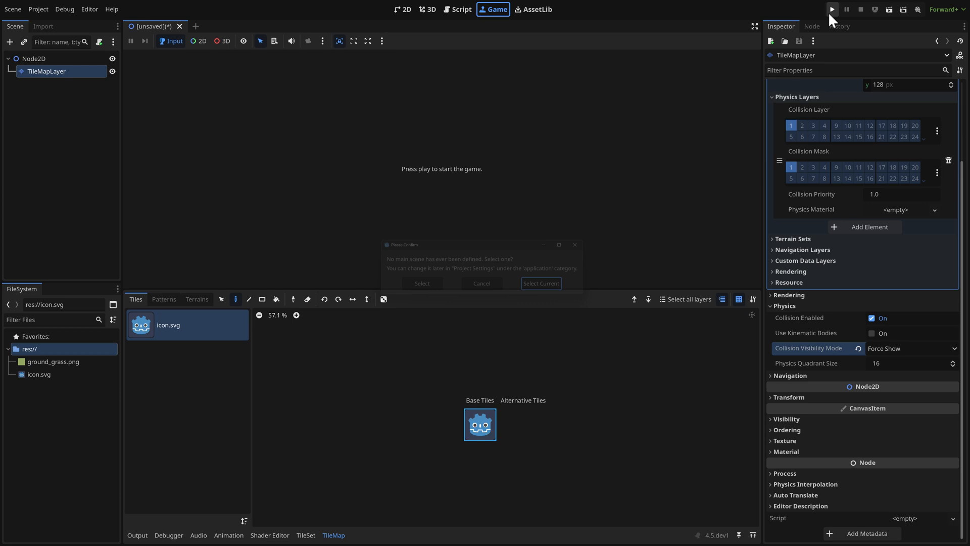
click(539, 283)
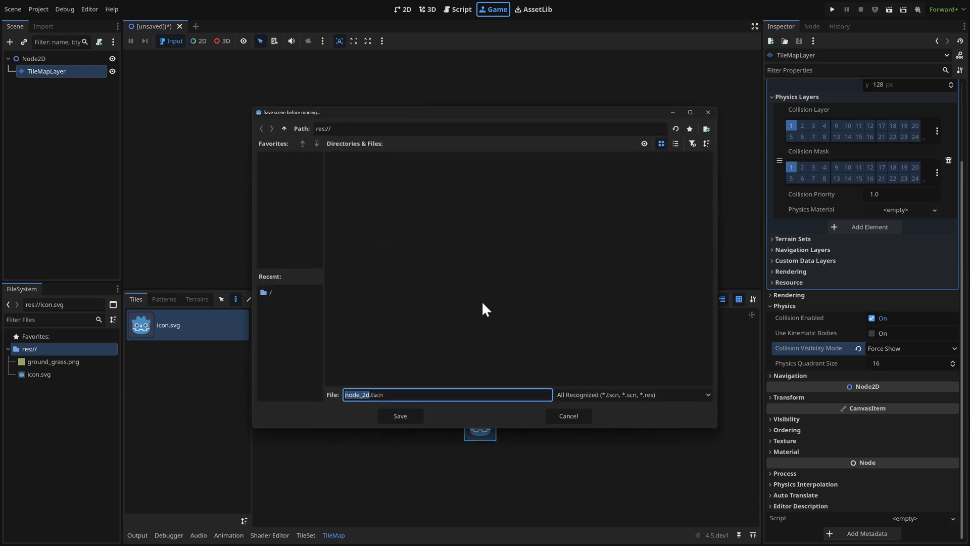
click(400, 416)
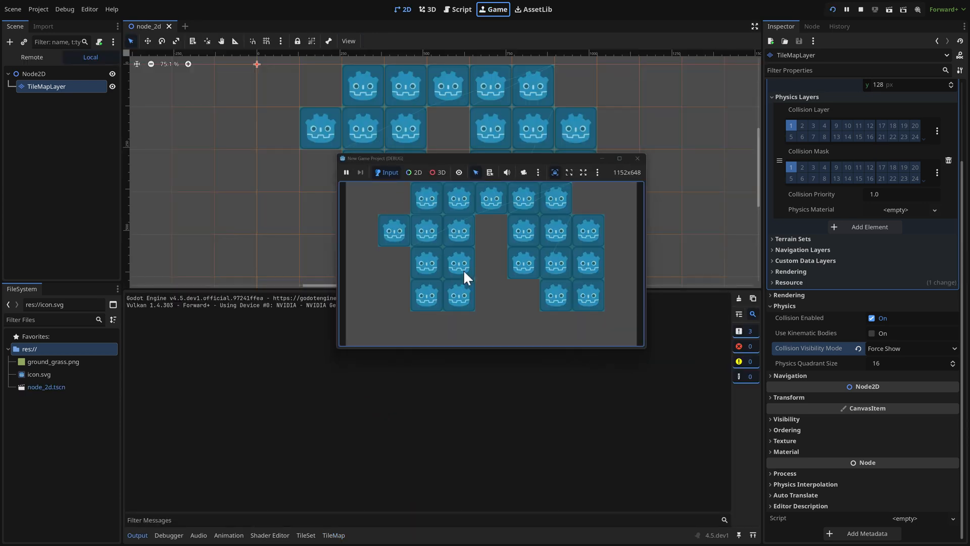
mouse_move(490, 225)
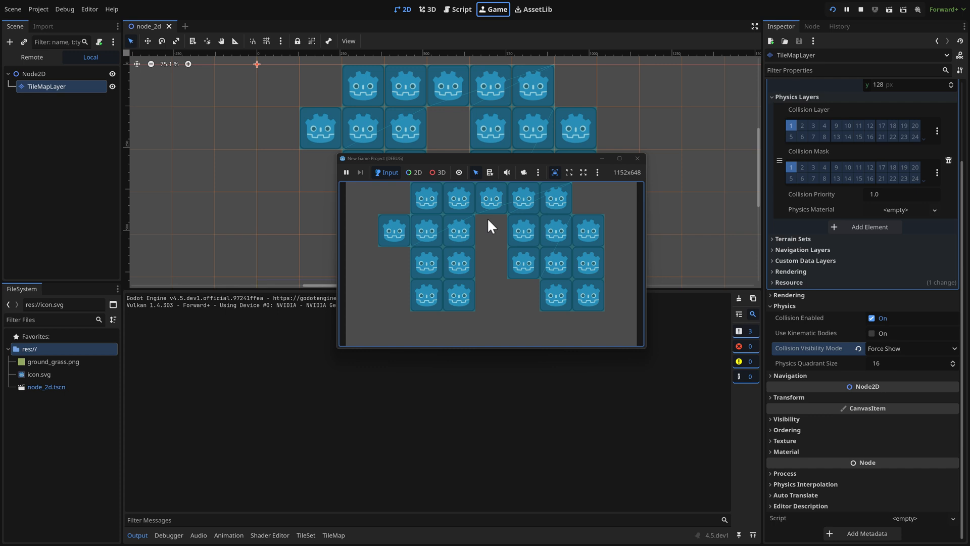
mouse_move(502, 180)
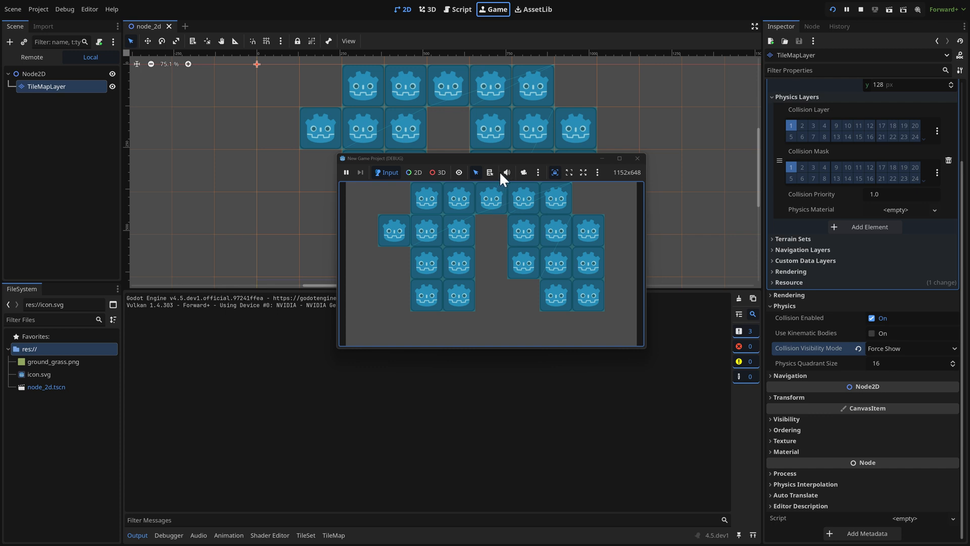
mouse_move(519, 166)
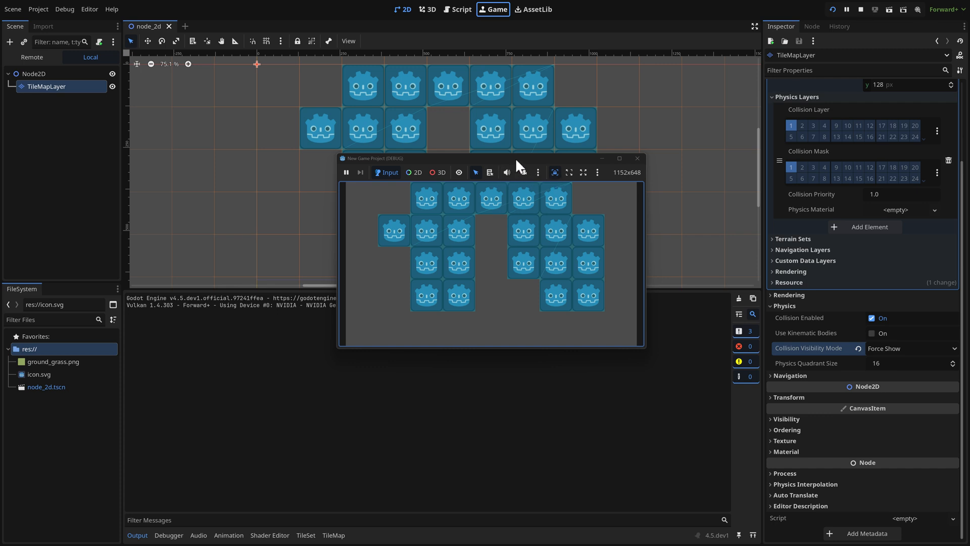
- Toggle the running game's audio mute on and off, then stop the game
click(506, 172)
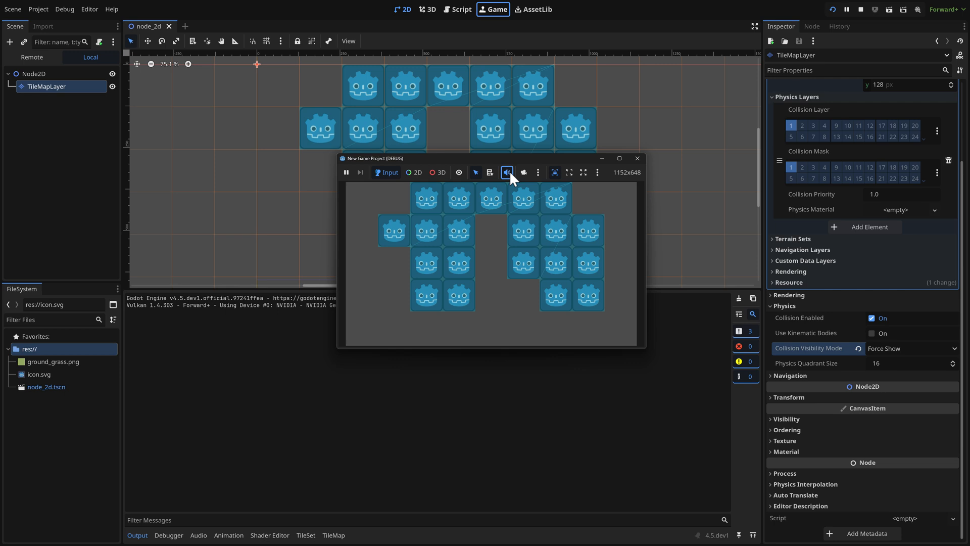
click(506, 172)
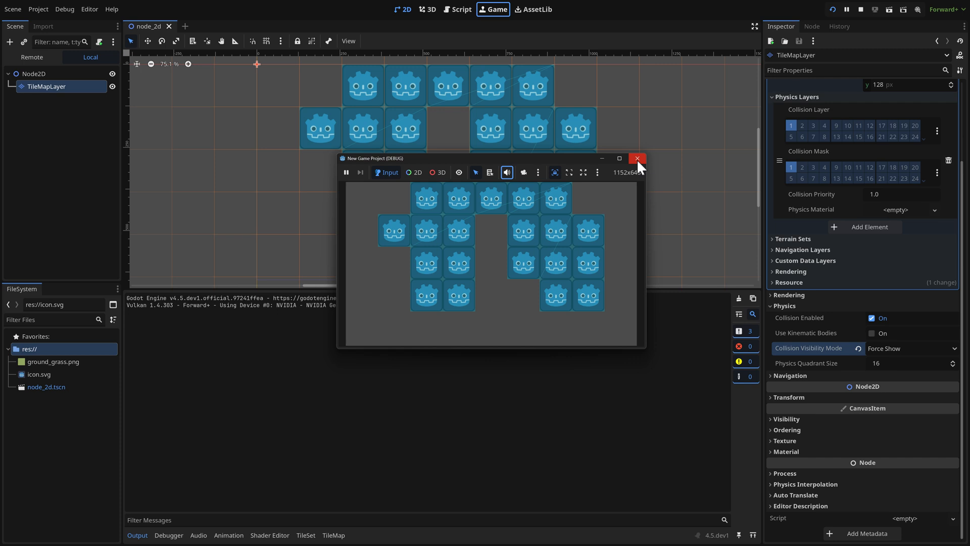
click(638, 158)
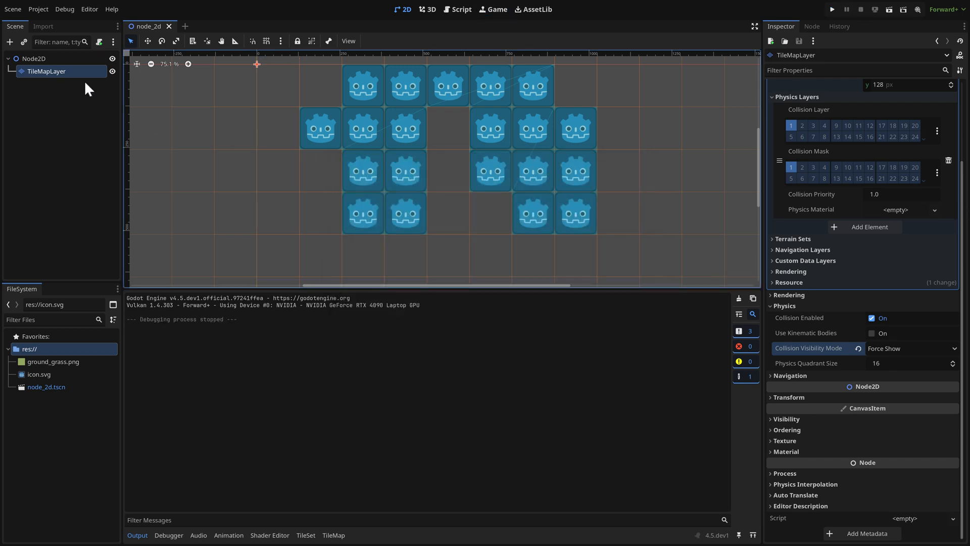
- Replace the right-hand tiles with Icon and Icon2 sprites and run the project
click(333, 536)
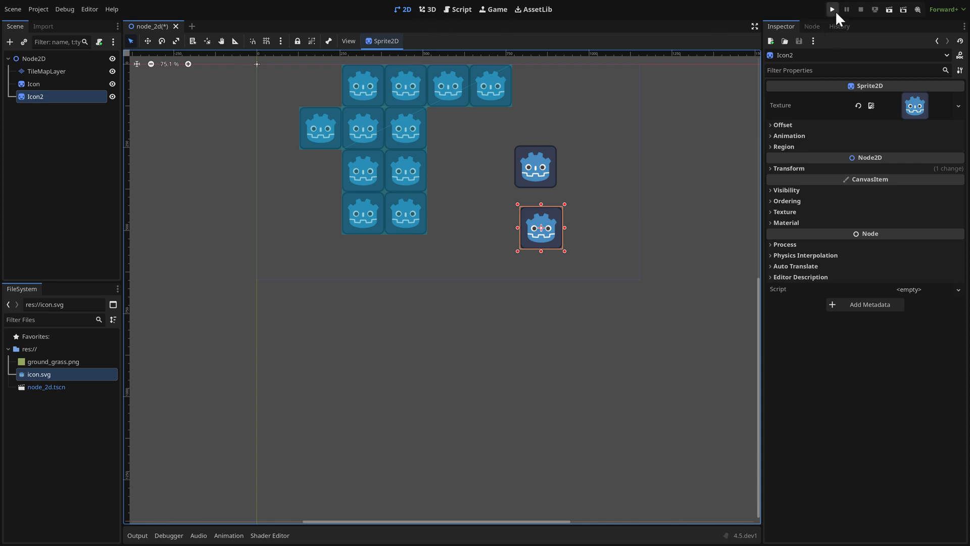
click(831, 9)
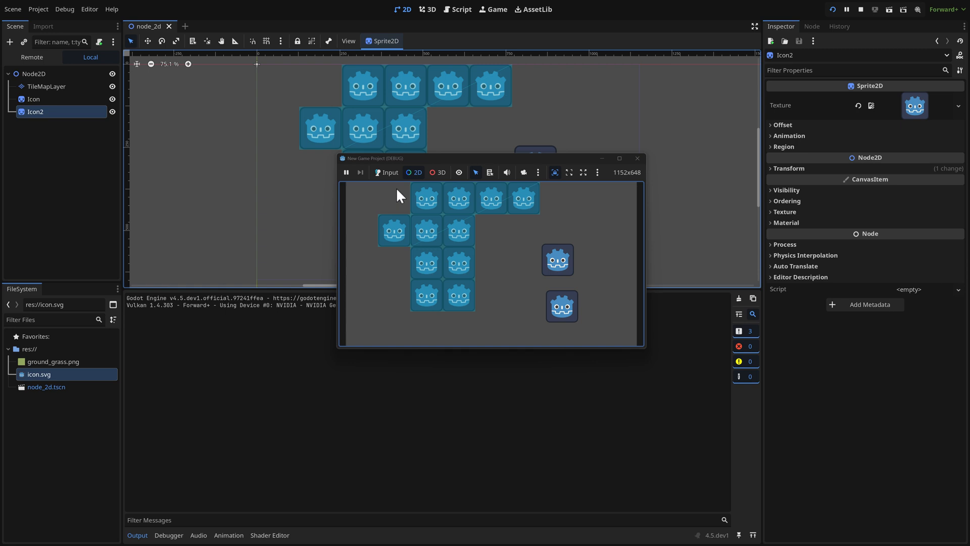
- Select the upper icon in the running game and rotate it to about 69.3°
click(557, 260)
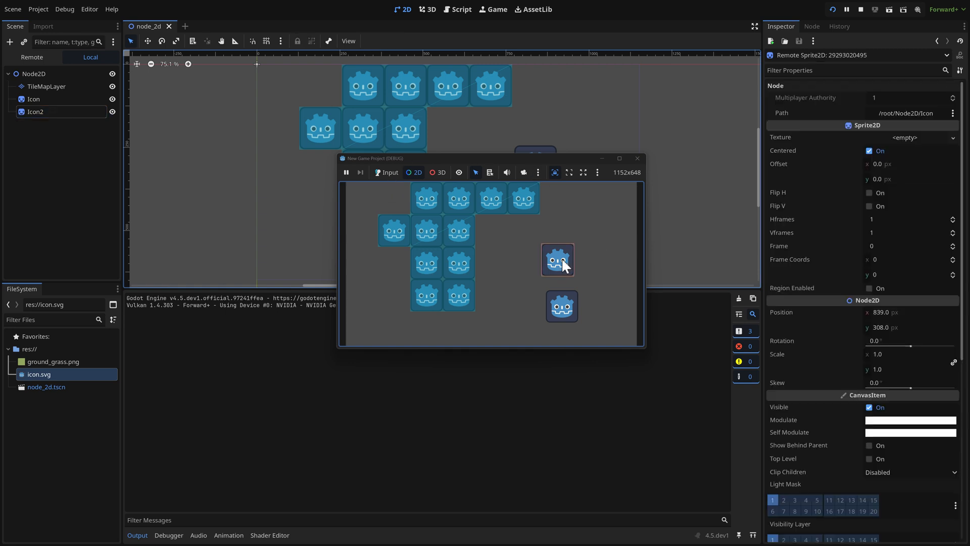
mouse_move(836, 353)
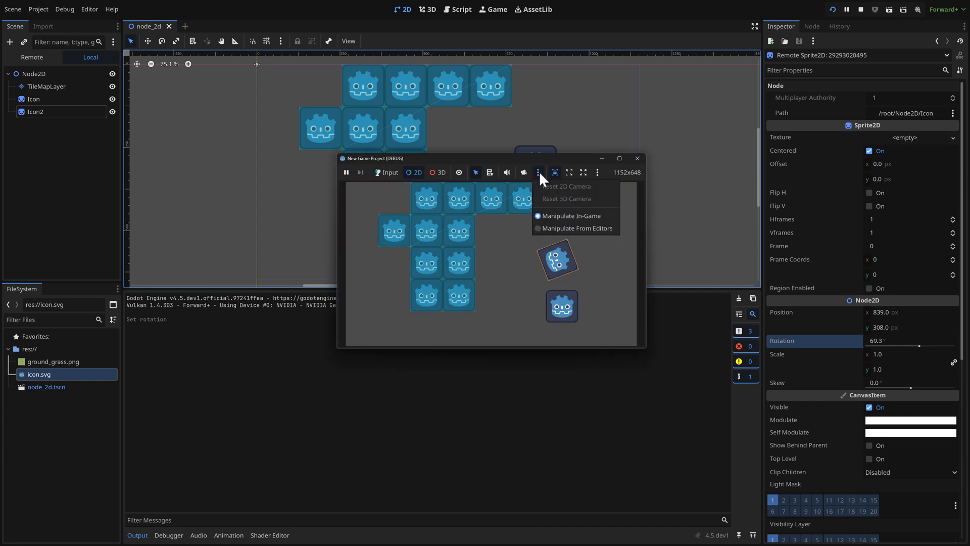
click(598, 172)
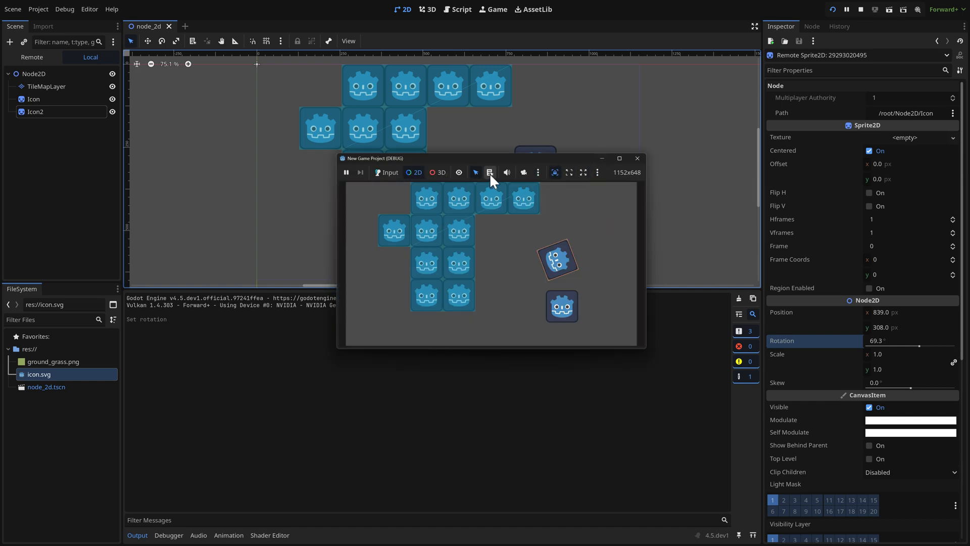
mouse_move(502, 164)
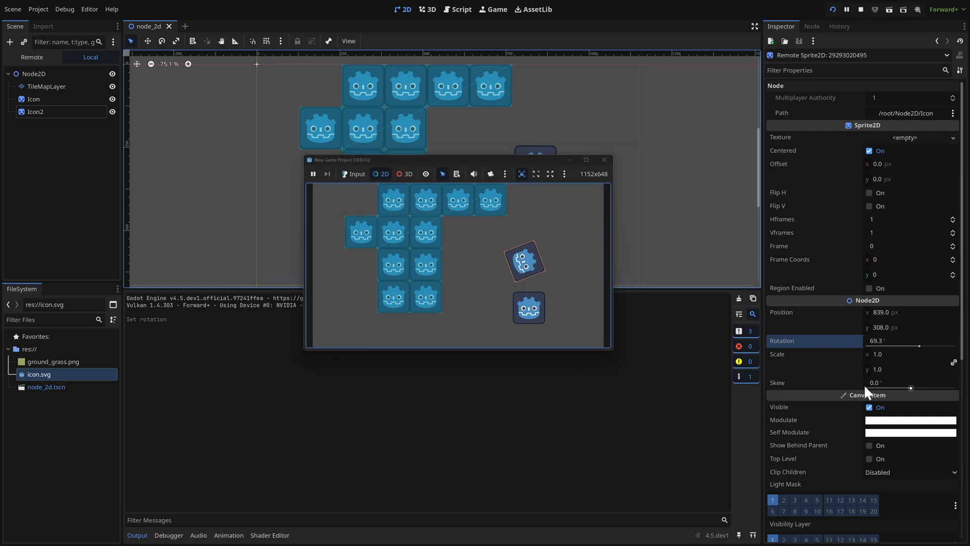
mouse_move(582, 317)
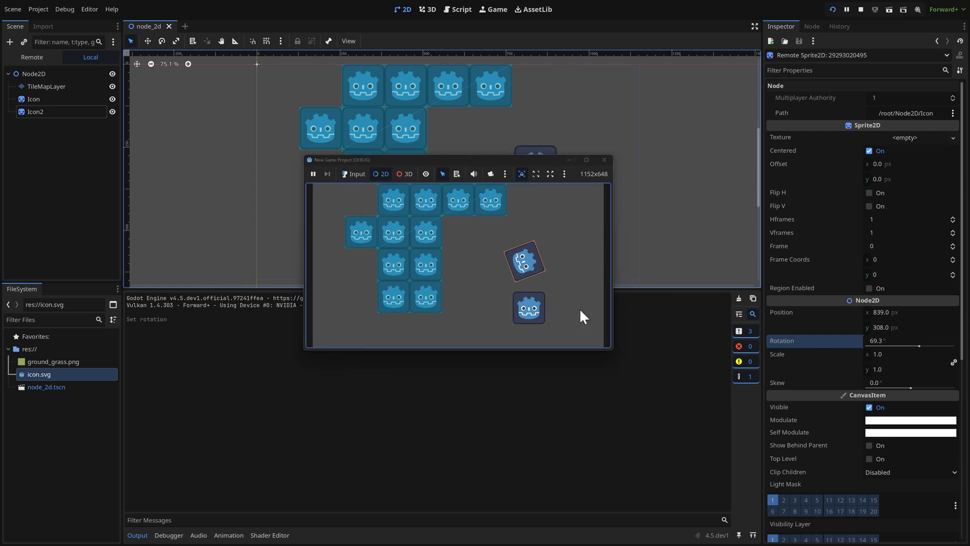
mouse_move(368, 192)
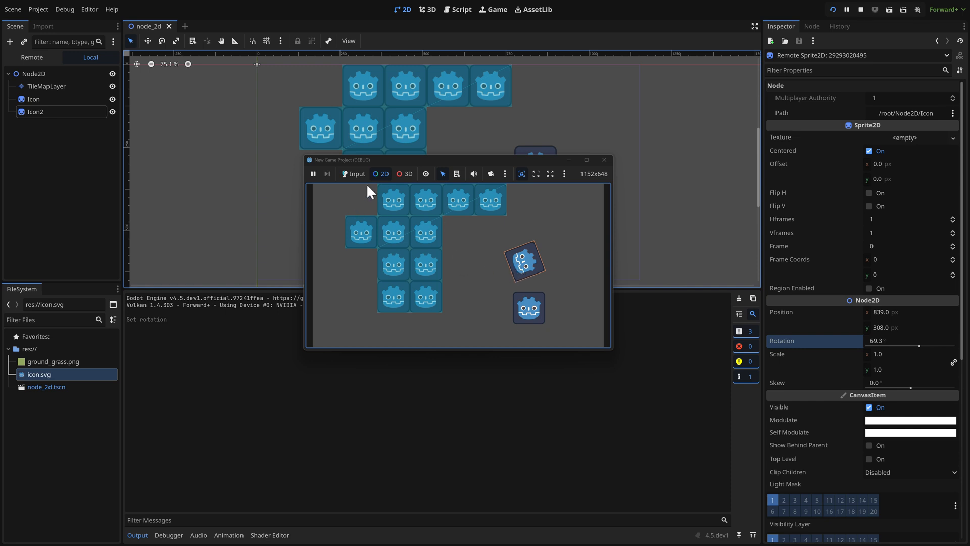
mouse_move(539, 318)
text(191.7)
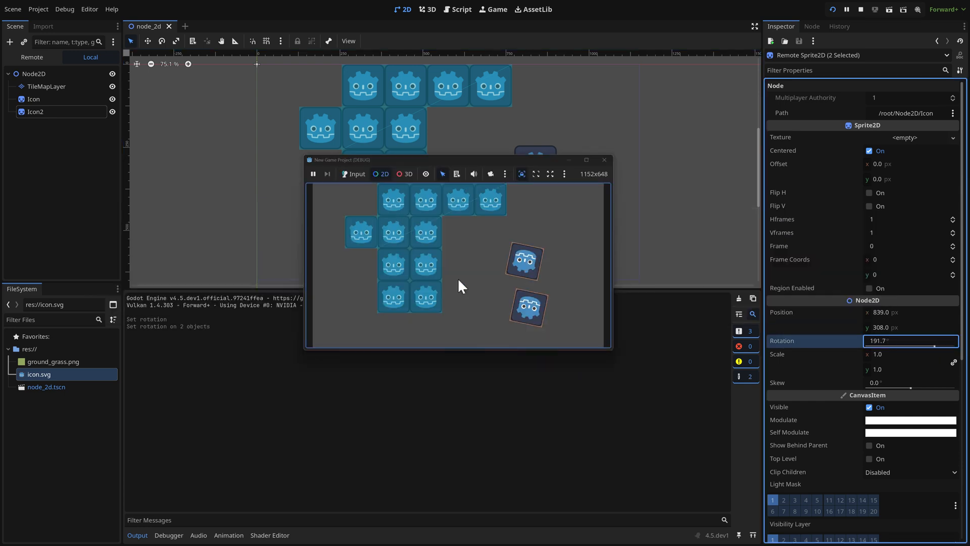
mouse_move(496, 256)
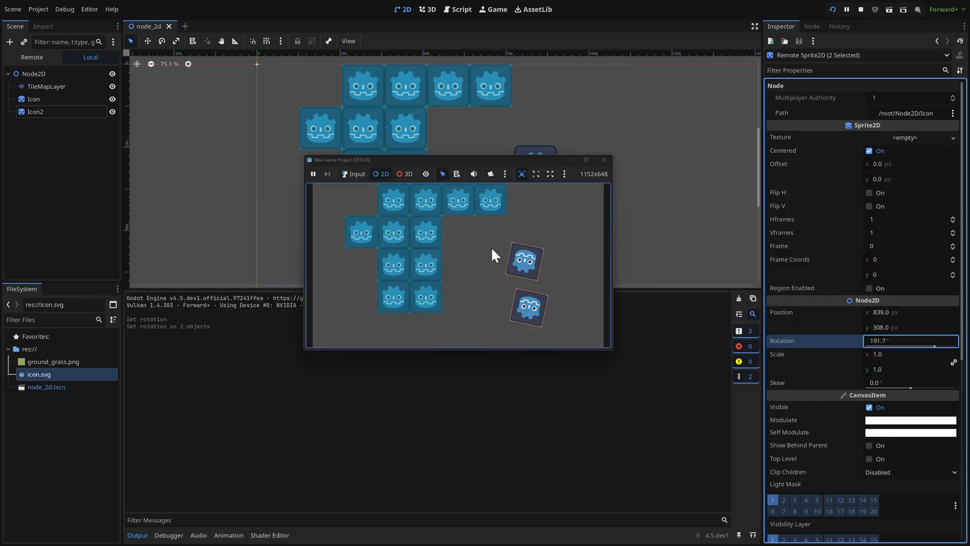
mouse_move(858, 358)
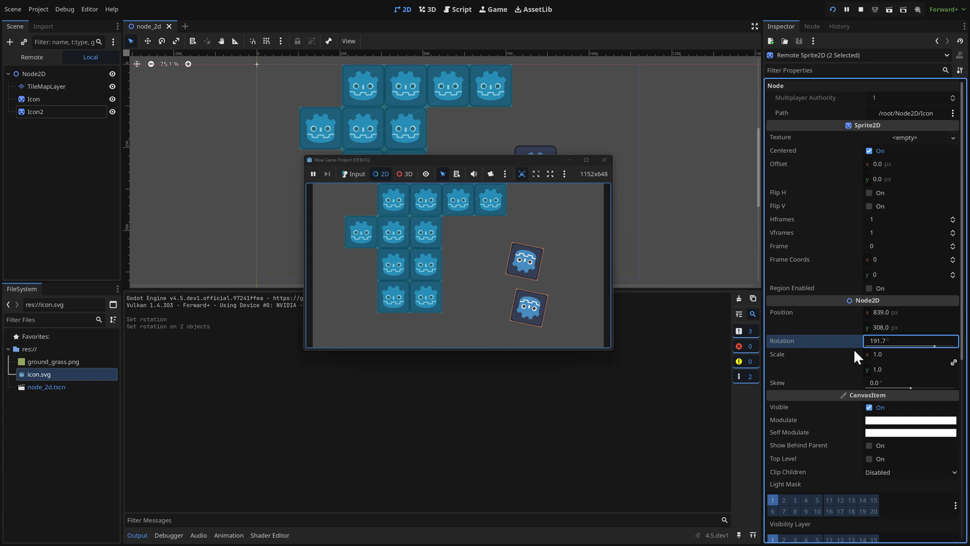
- Multi-select both running icon sprites and set their Rotation to 191.7°
click(544, 353)
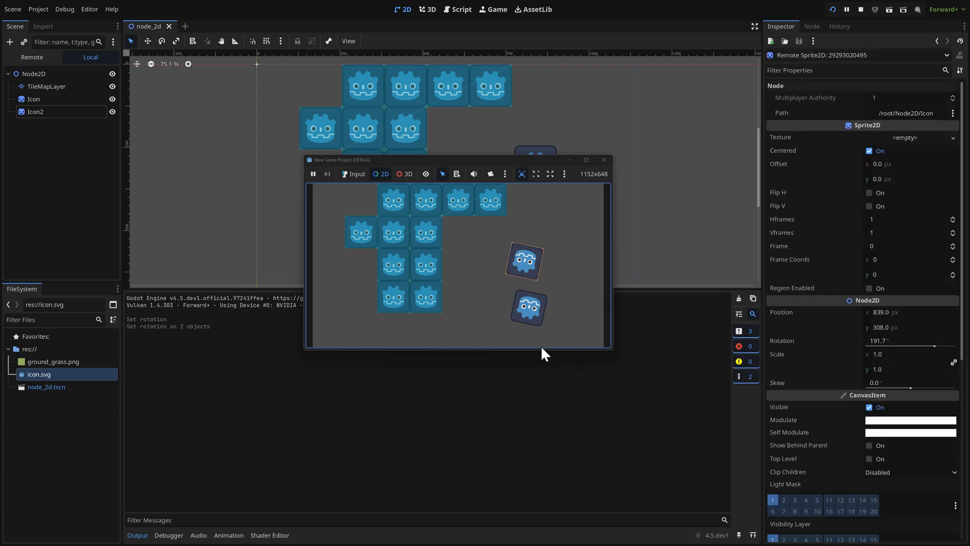
click(525, 262)
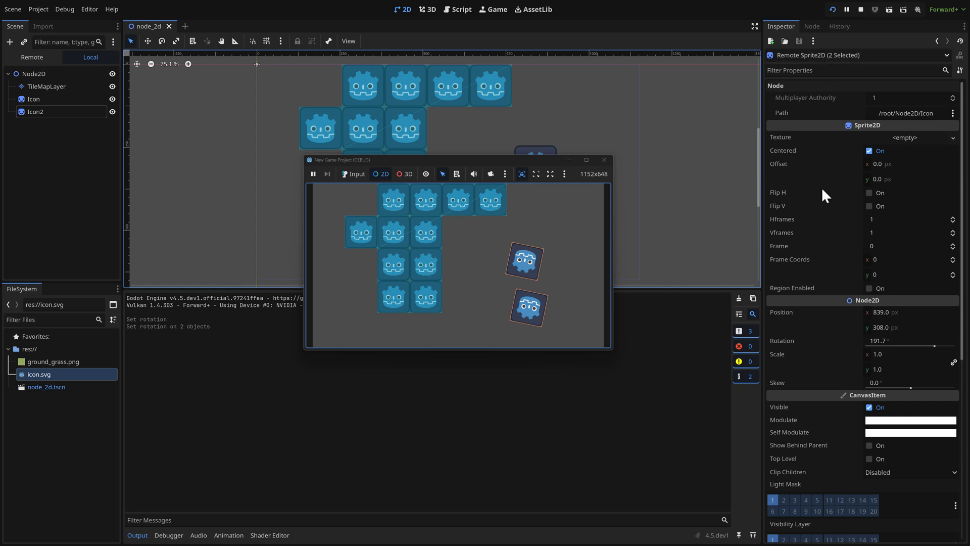
mouse_move(603, 258)
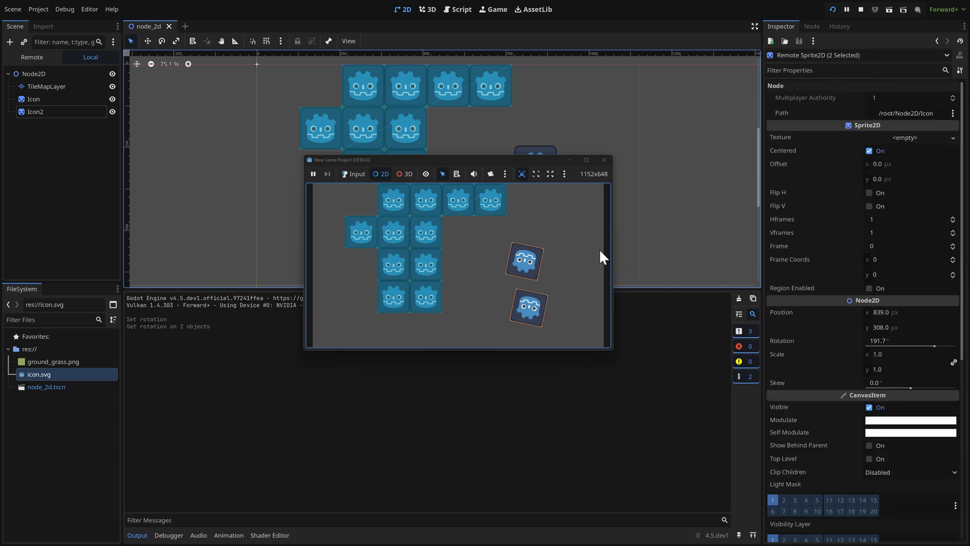
click(47, 85)
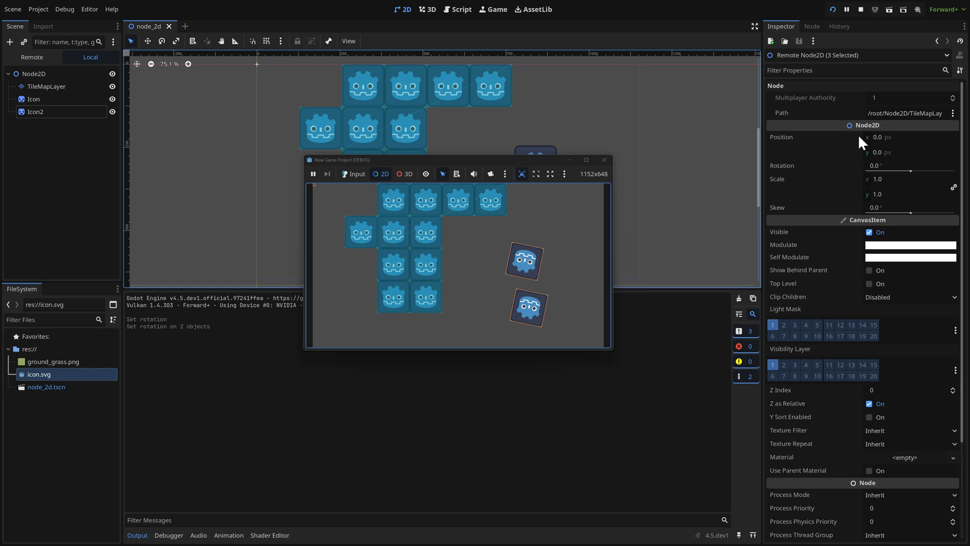
scroll(down, 3)
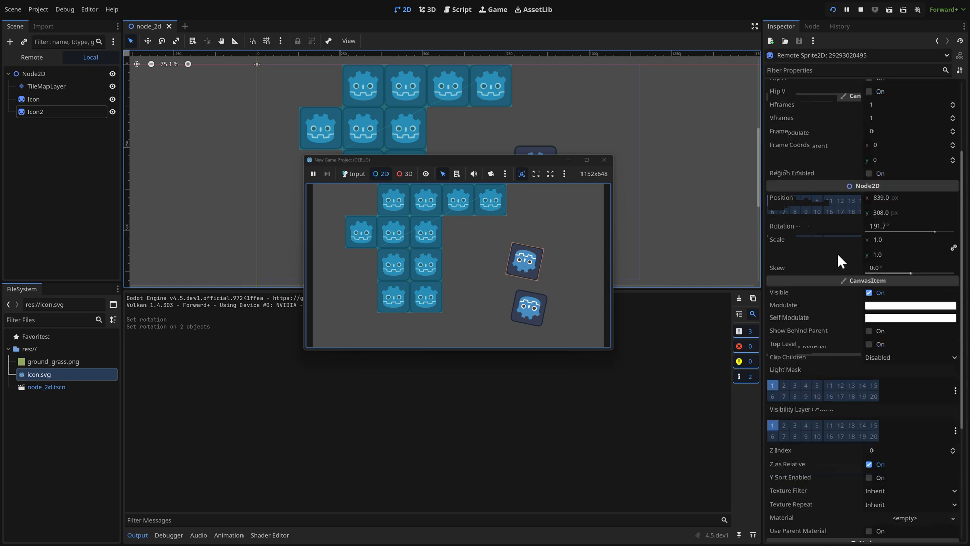
scroll(up, 3)
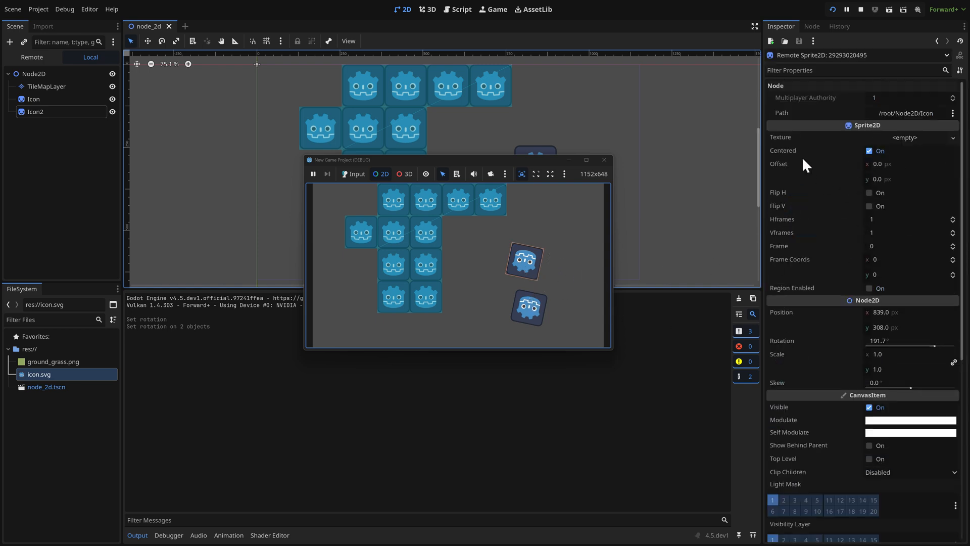
click(524, 261)
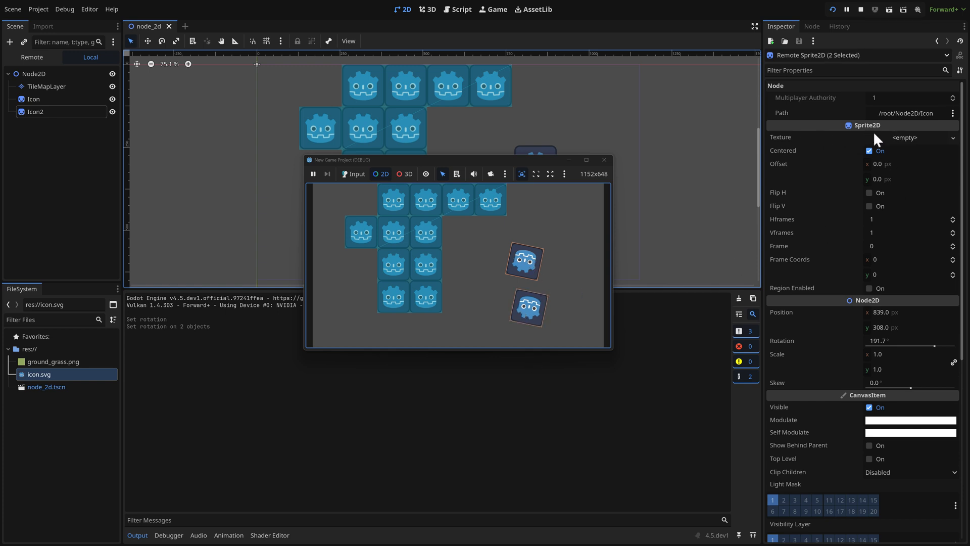
- Enable Flip H and Flip V on both sprites, then stop the game
click(870, 192)
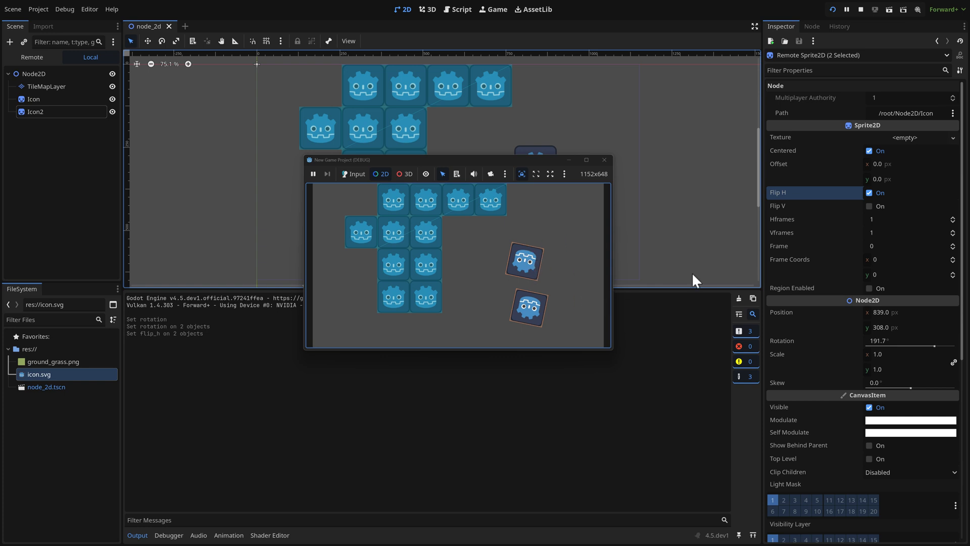
click(871, 206)
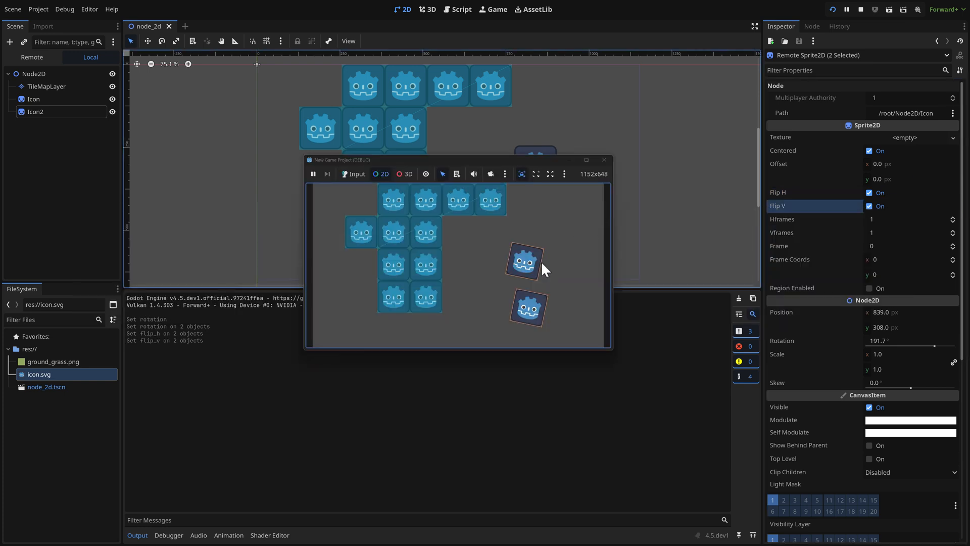
click(604, 160)
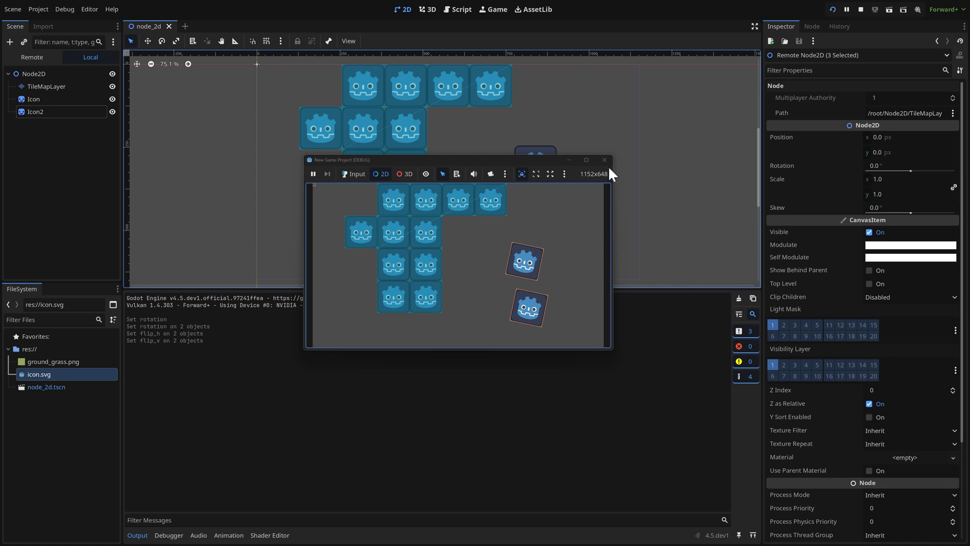
click(833, 9)
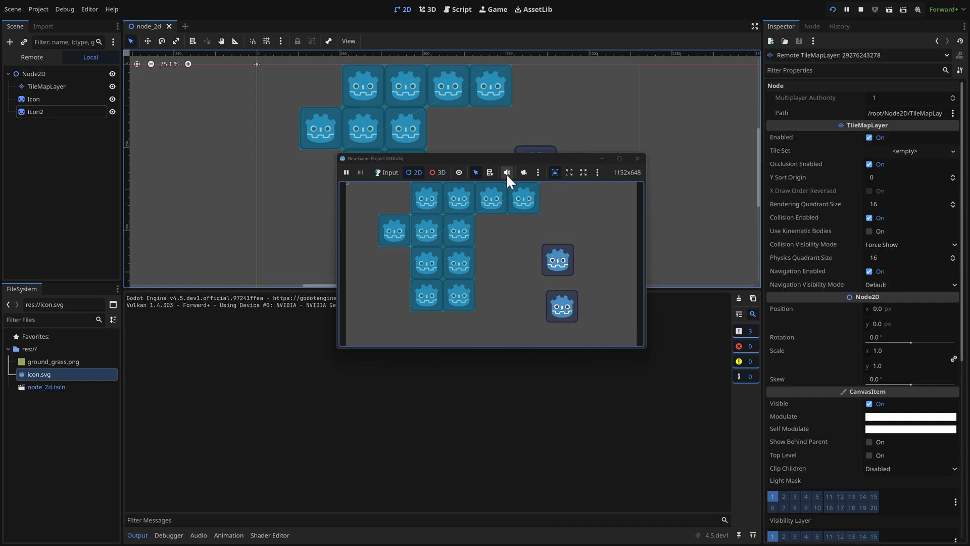
mouse_move(507, 172)
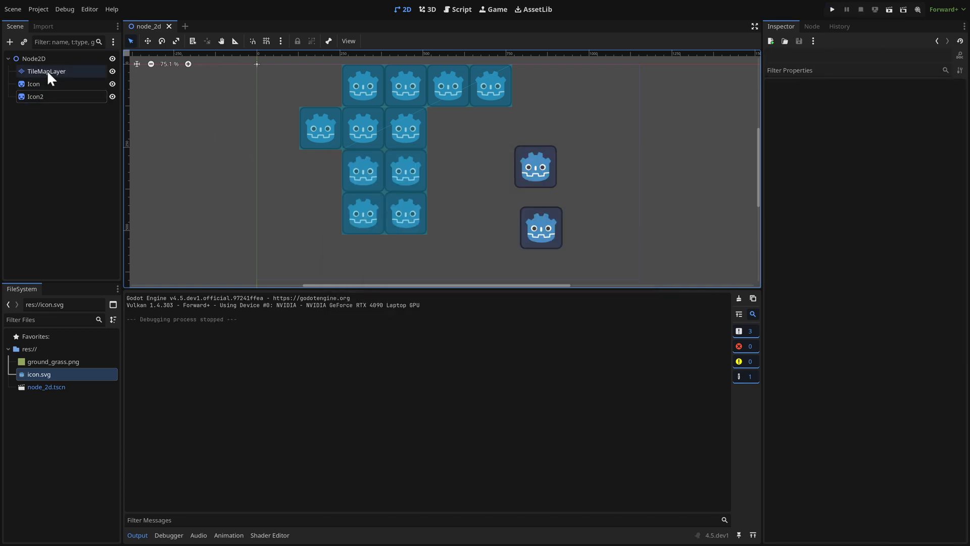
- Create and attach a new GDScript res://icon.gd to the Icon Sprite2D node
click(45, 70)
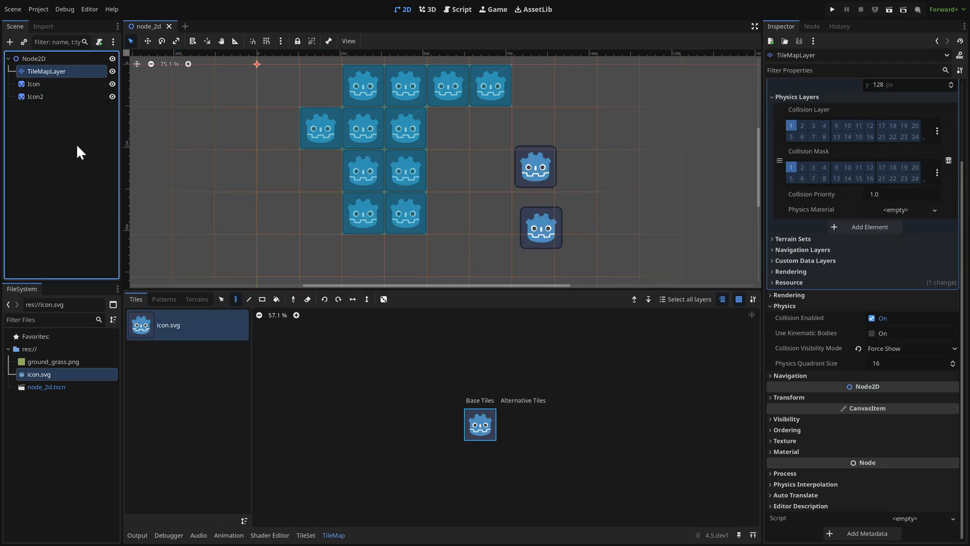
right_click(32, 84)
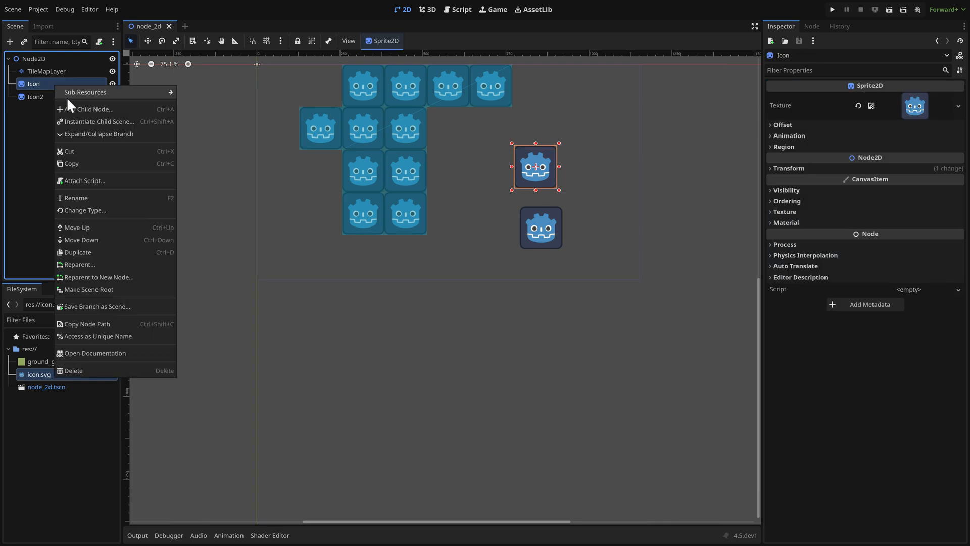
click(86, 181)
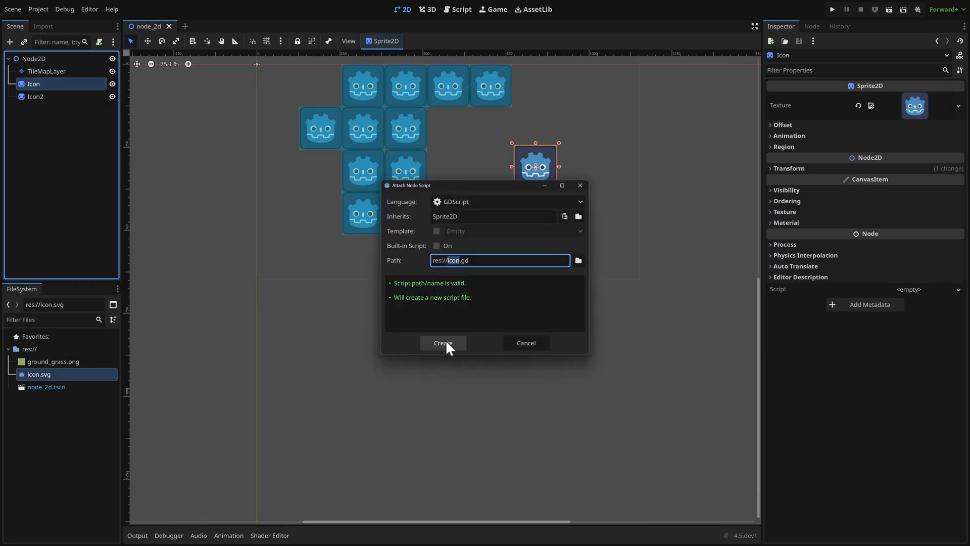
click(443, 343)
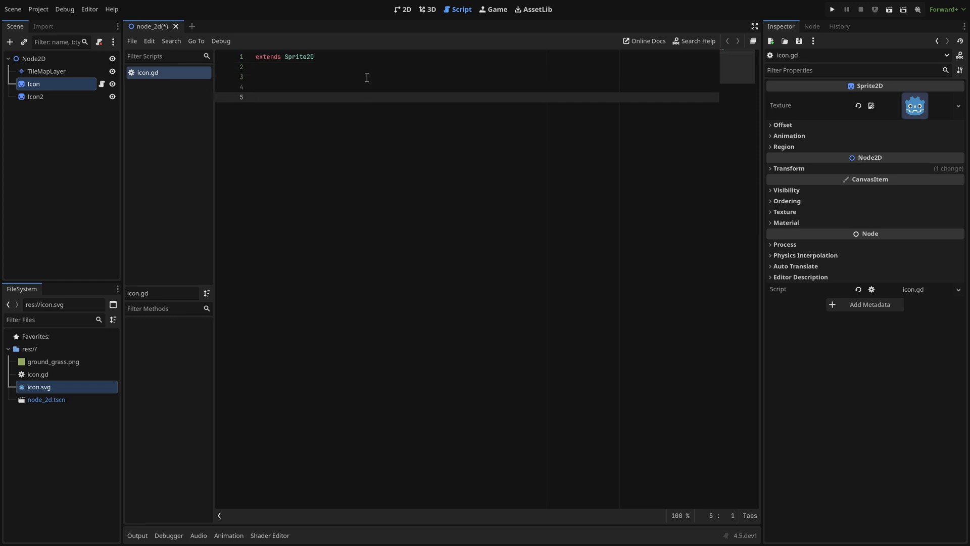
- Write func _ready() -> void with var icon = preload of icon.svg by its uid:// reference
text(func)
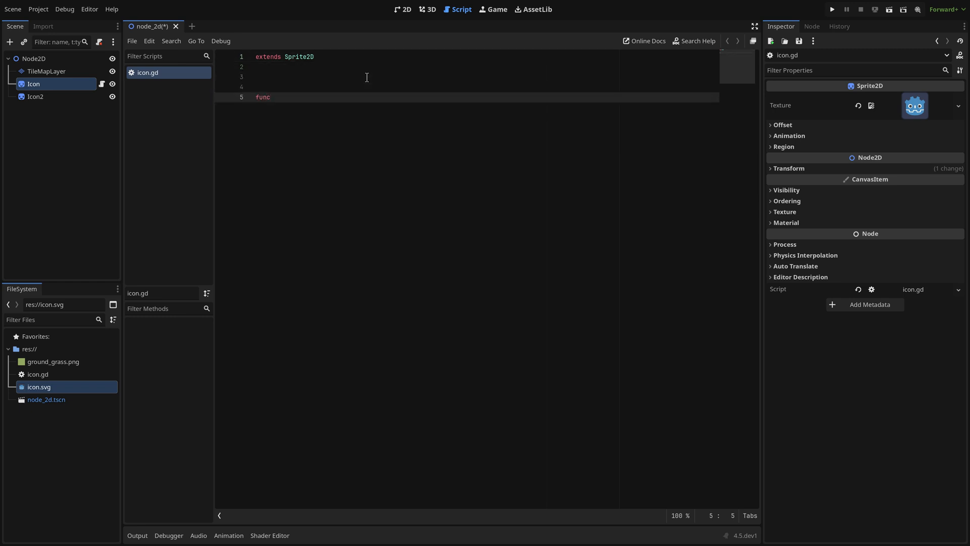
text(on =)
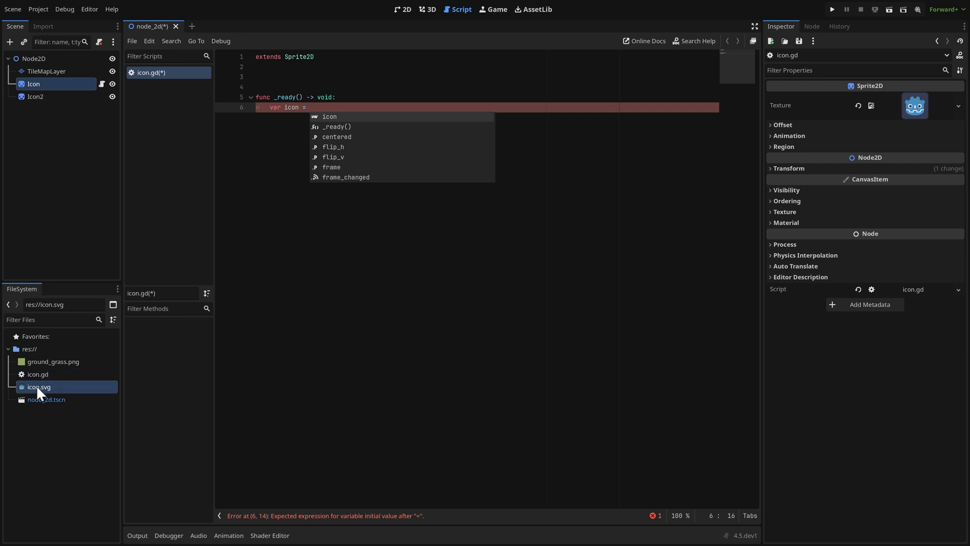
text("res://icon.svg")
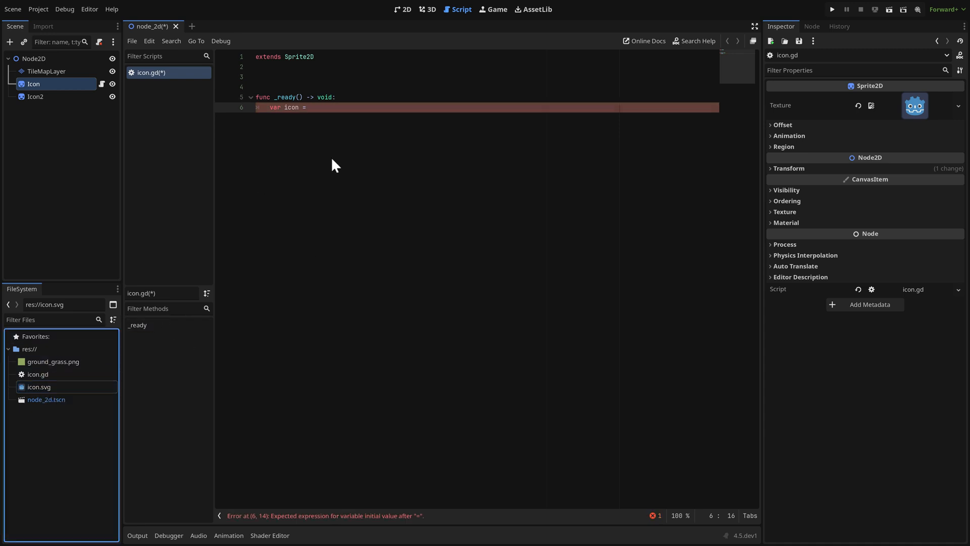
click(38, 387)
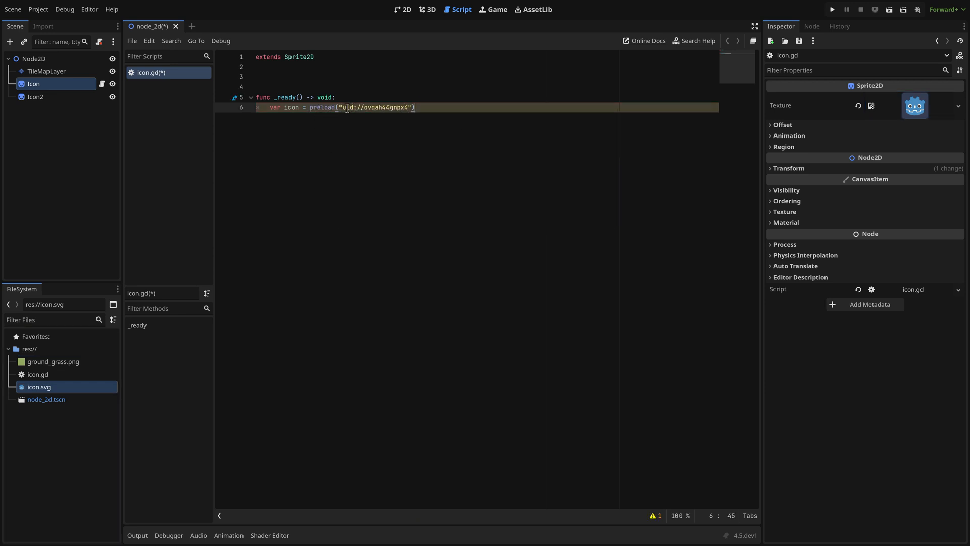
mouse_move(470, 215)
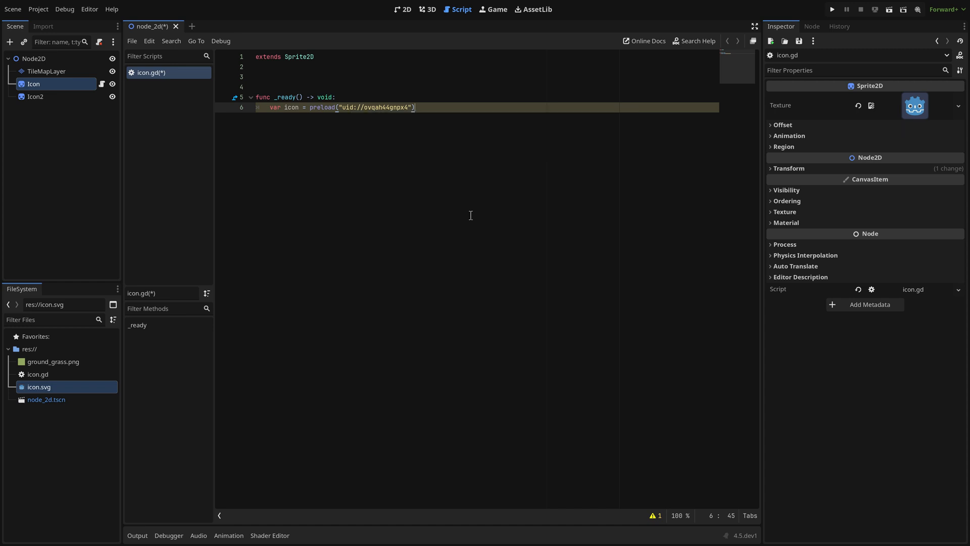
mouse_move(304, 144)
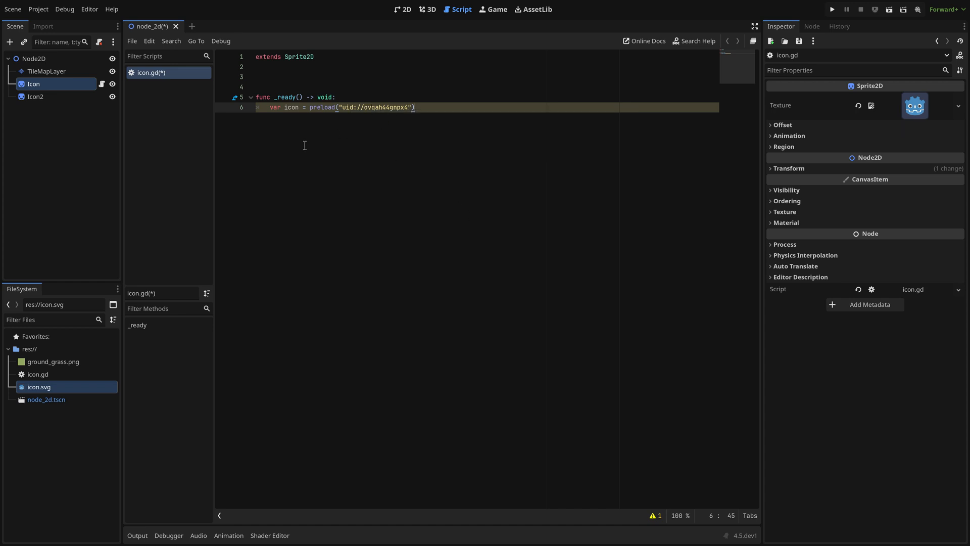
mouse_move(453, 119)
text(var icon2 =)
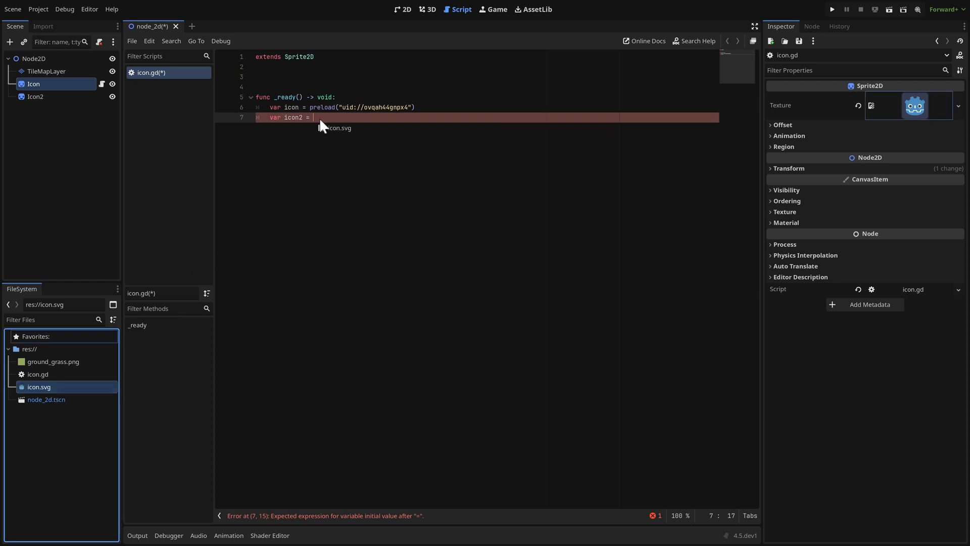
- Add var icon2 assigned the plain path "res://icon.svg" by dragging icon.svg without modifiers
text("res://icon.svg")
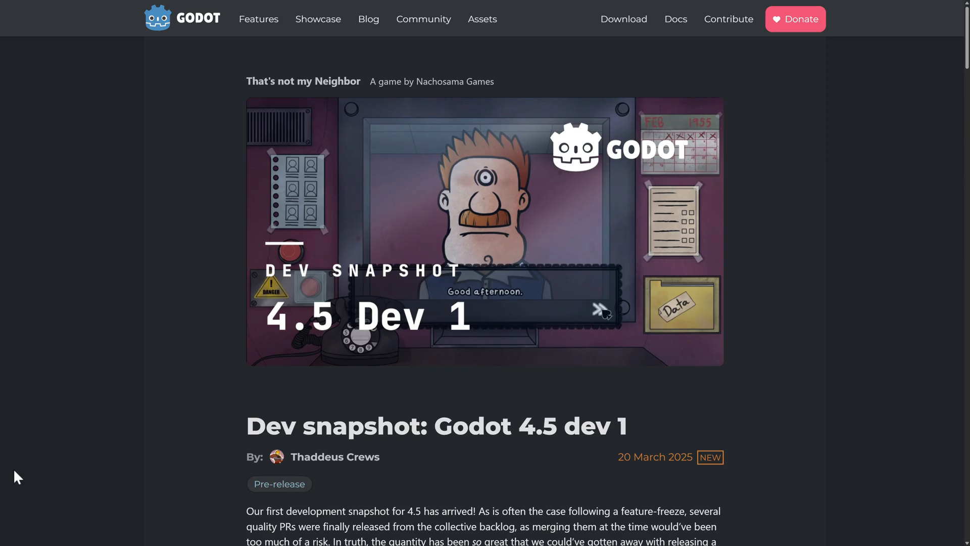
- Scroll the Godot 4.5 dev 1 post's Highlights on Mute Game and UID preload drops down to tilemap physics
scroll(down, 3)
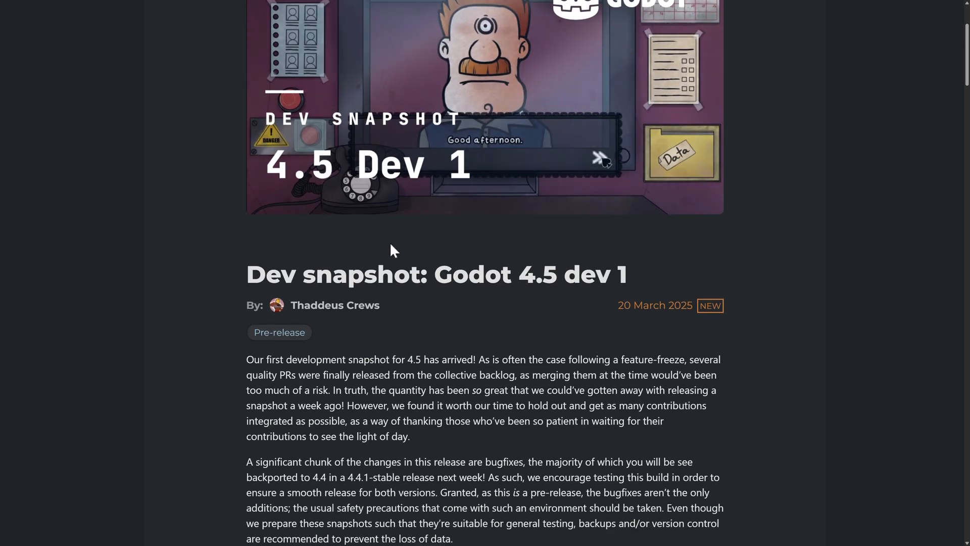
scroll(down, 3)
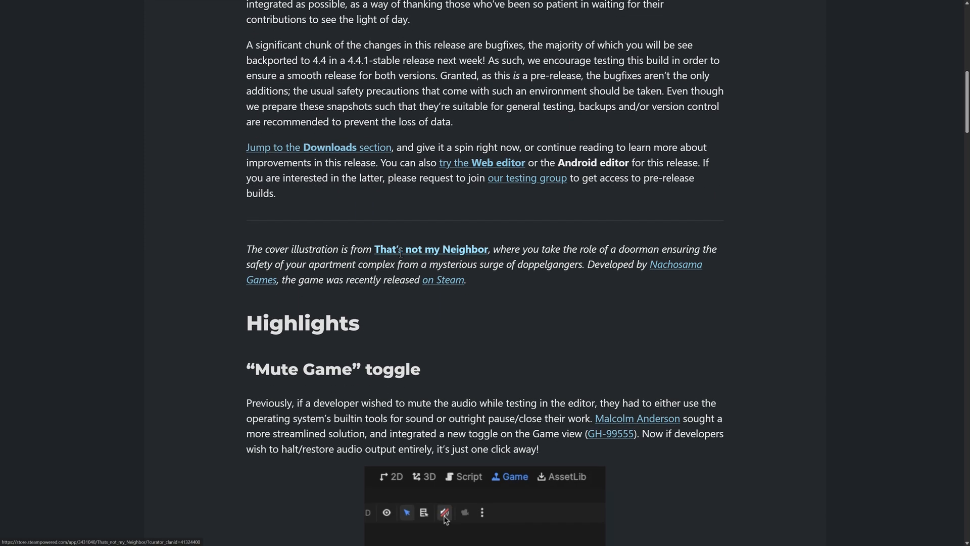
scroll(down, 3)
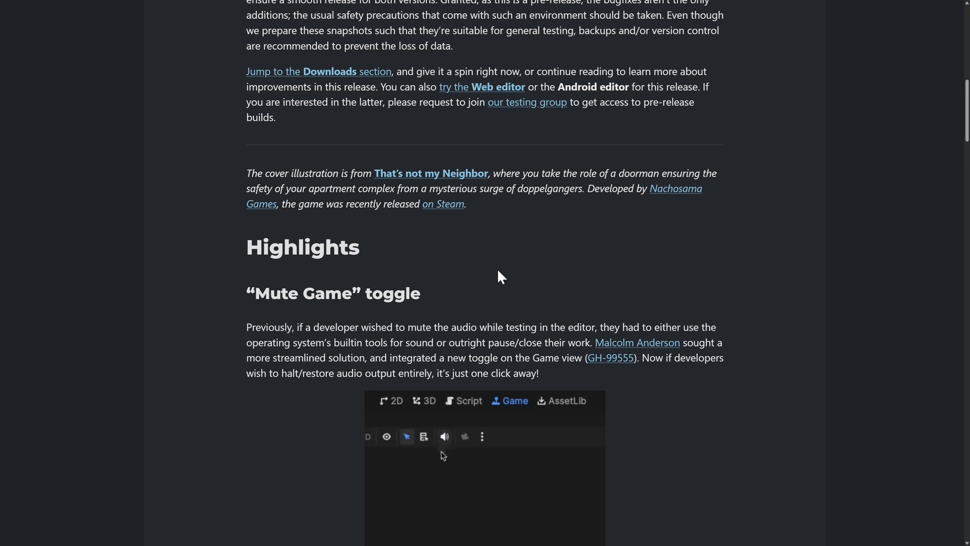
mouse_move(445, 437)
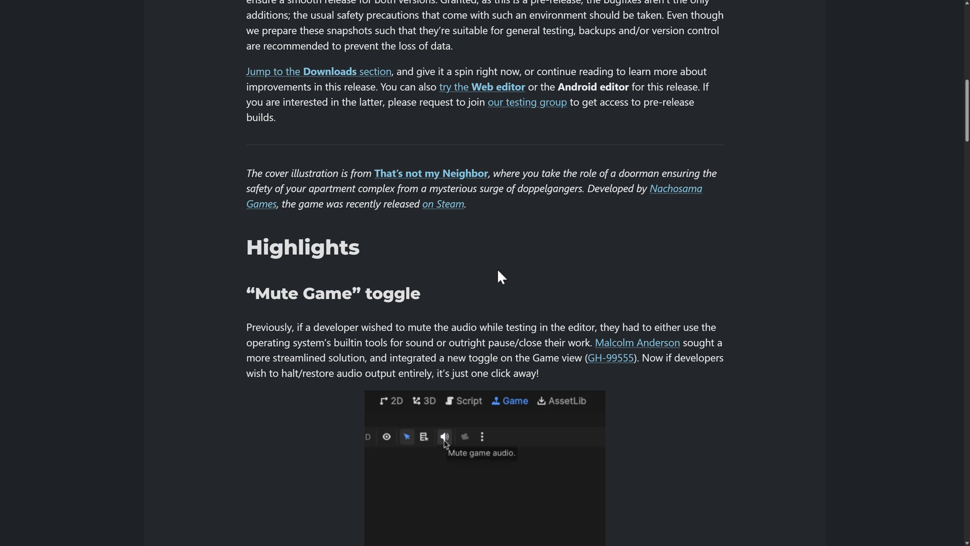
scroll(down, 3)
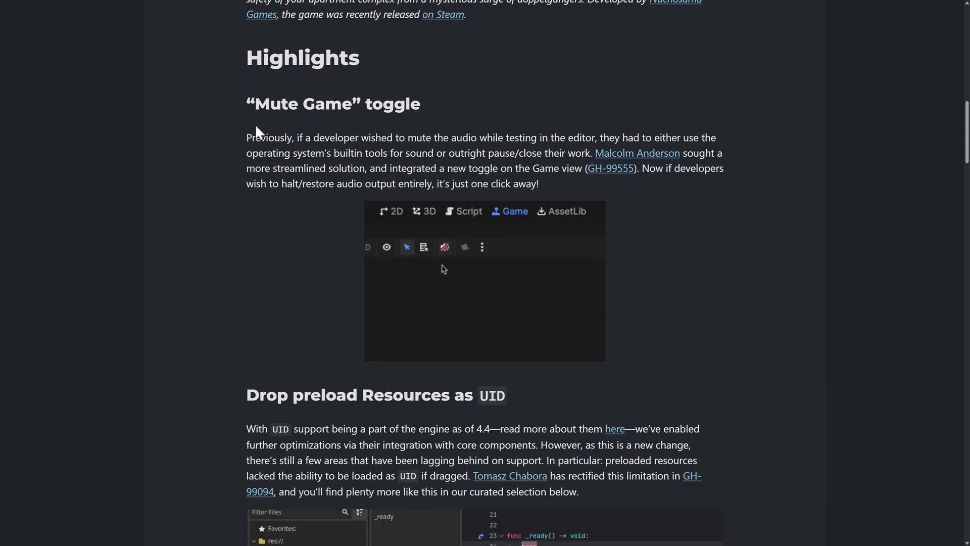
scroll(down, 3)
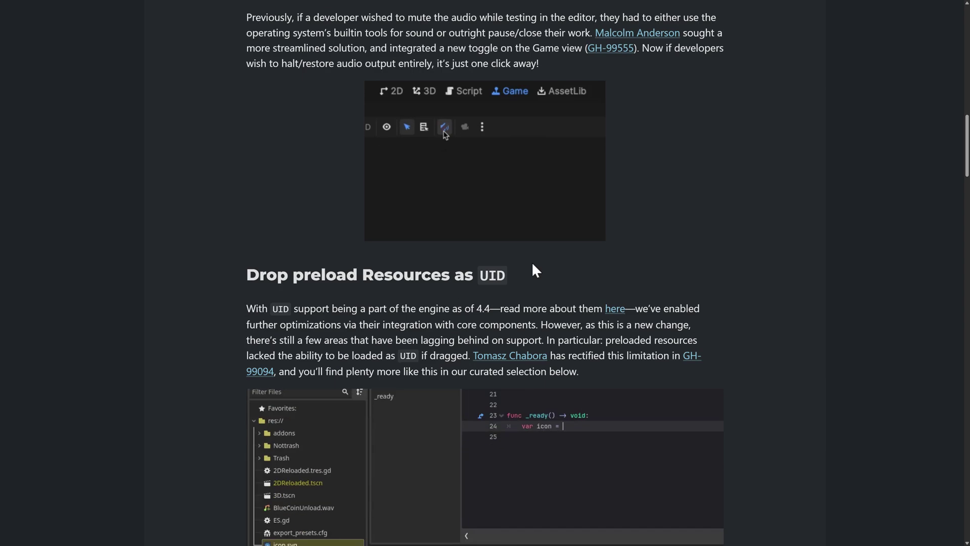
scroll(down, 3)
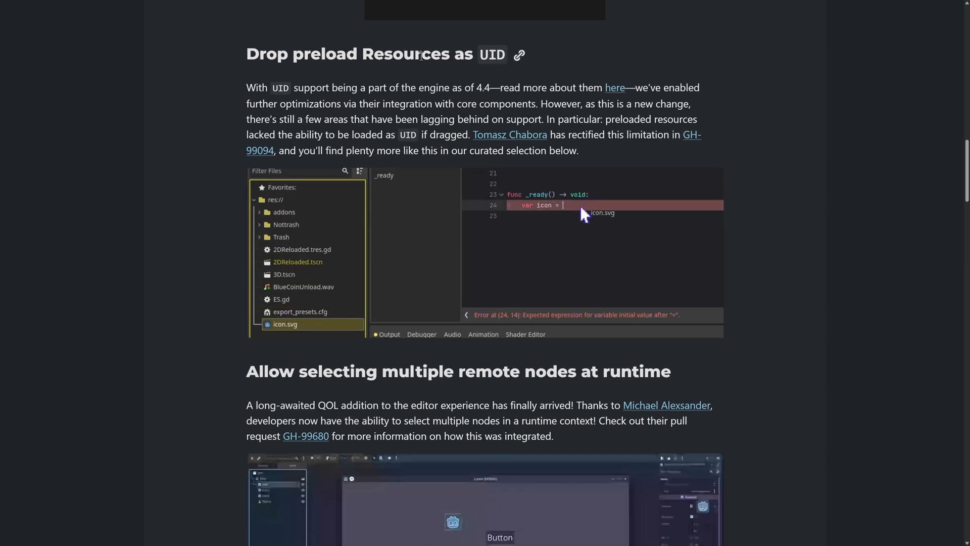
scroll(down, 3)
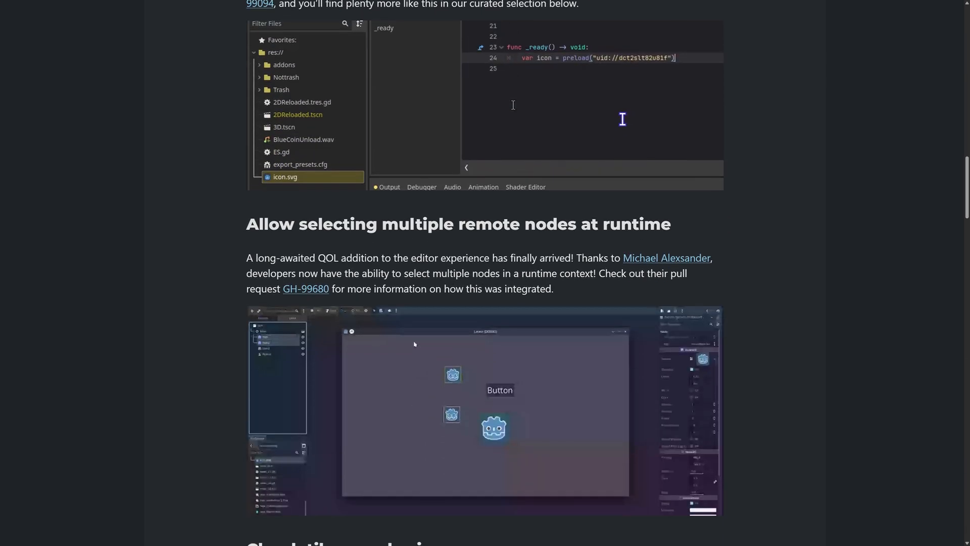
scroll(down, 3)
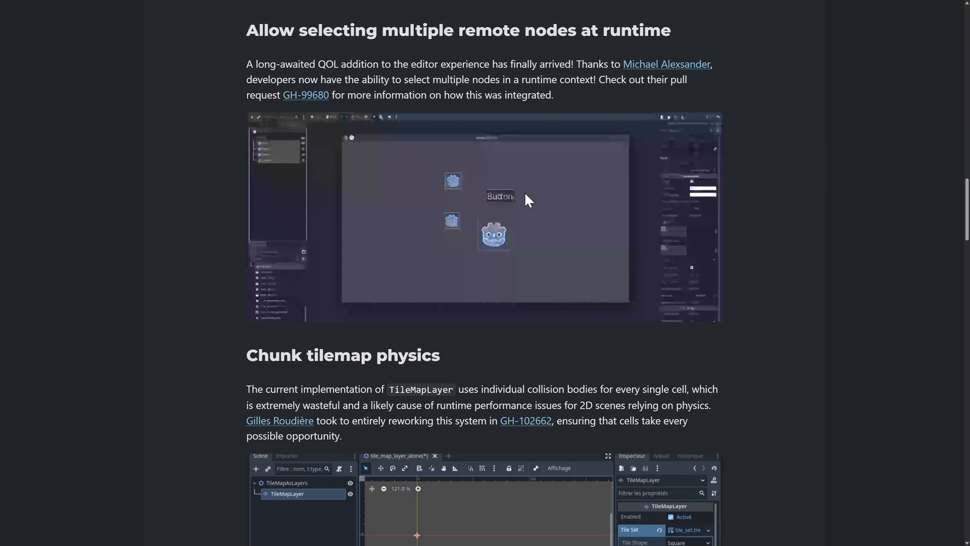
- Scroll through the Chunk tilemap physics section and the And more! change list
scroll(down, 3)
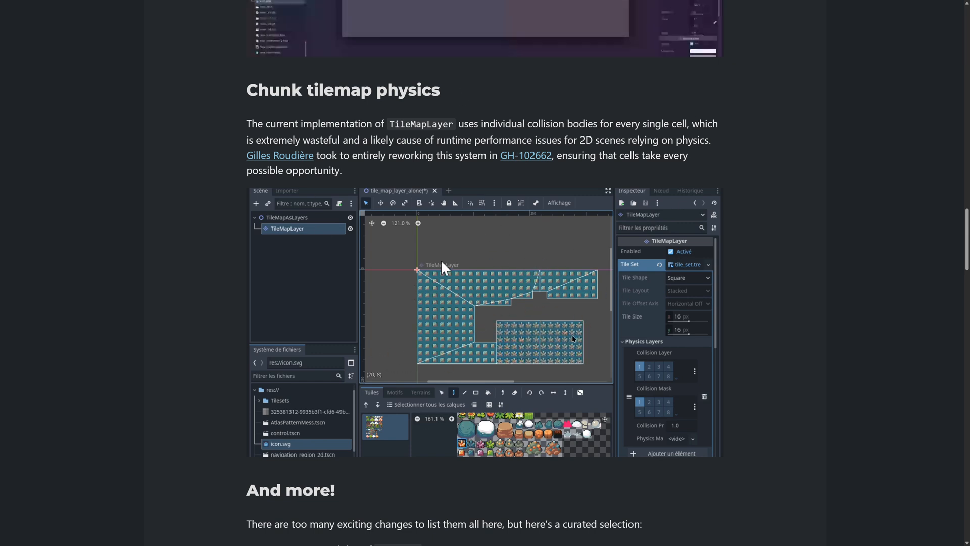
scroll(down, 3)
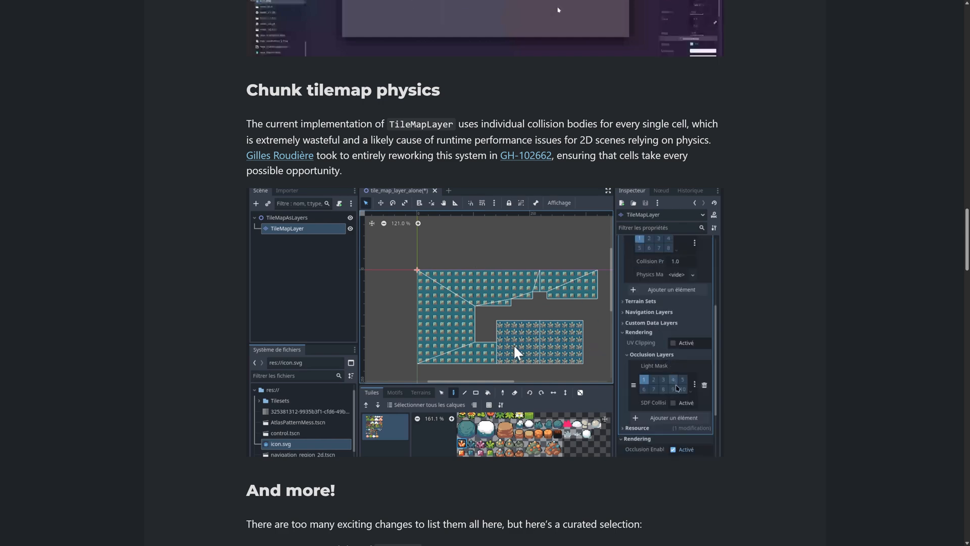
scroll(down, 3)
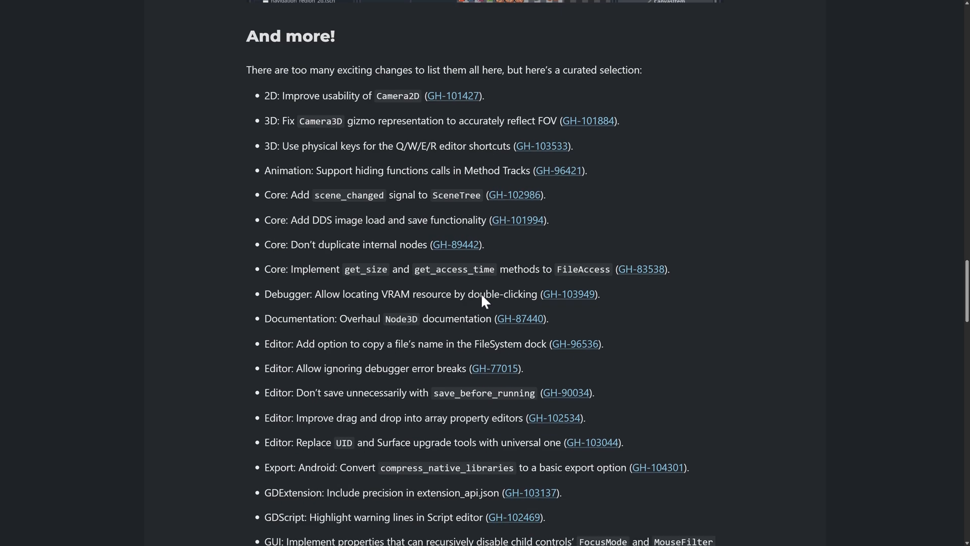
scroll(down, 3)
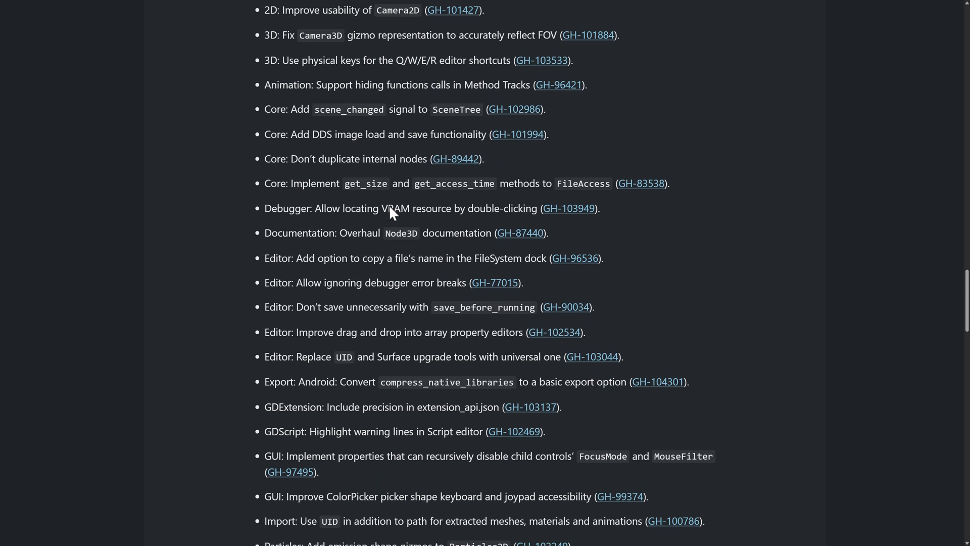
scroll(down, 3)
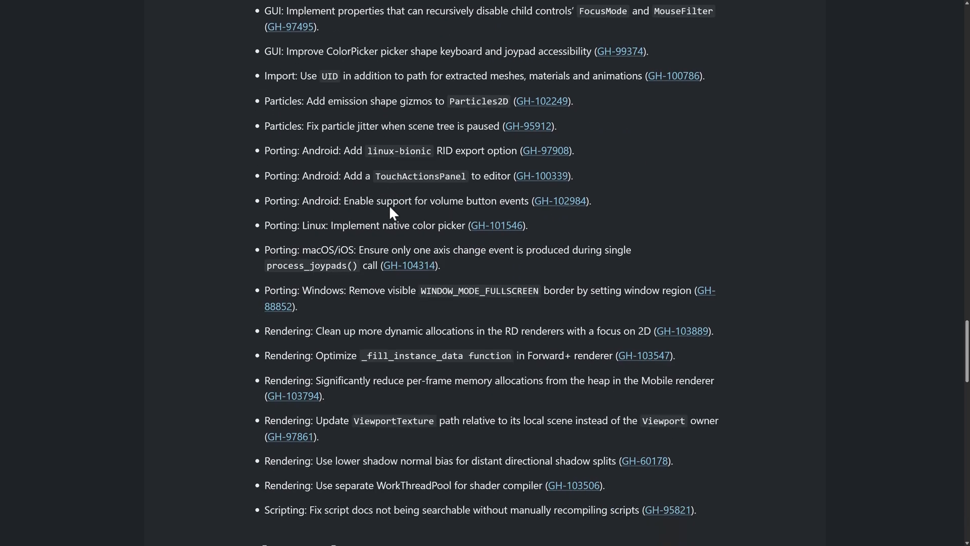
scroll(down, 3)
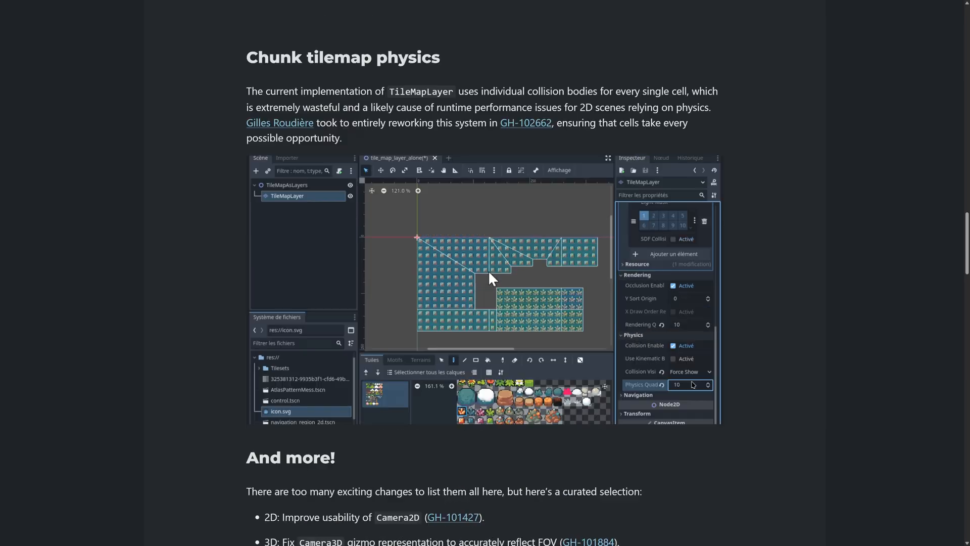
- Scroll back up toward the top of the Godot 4.5 dev 1 article
scroll(up, 3)
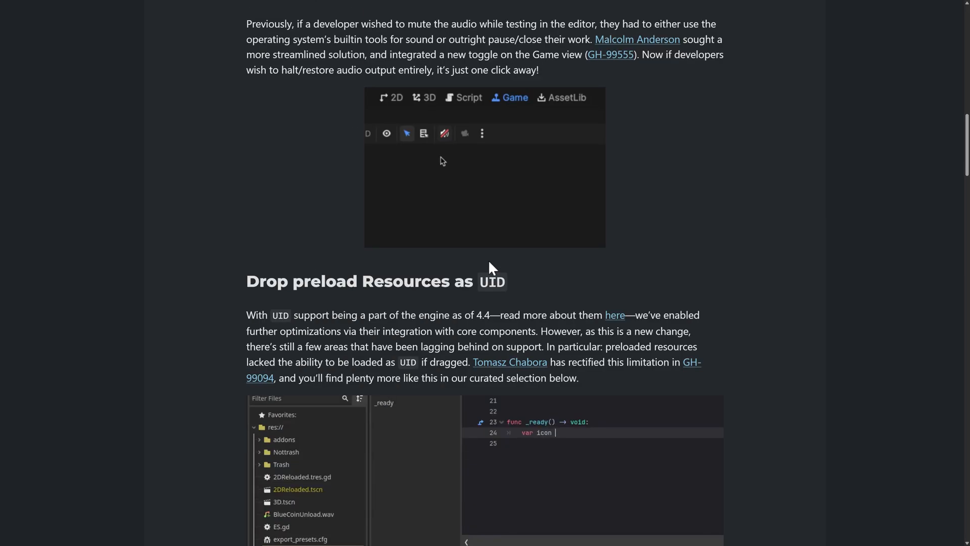
scroll(up, 3)
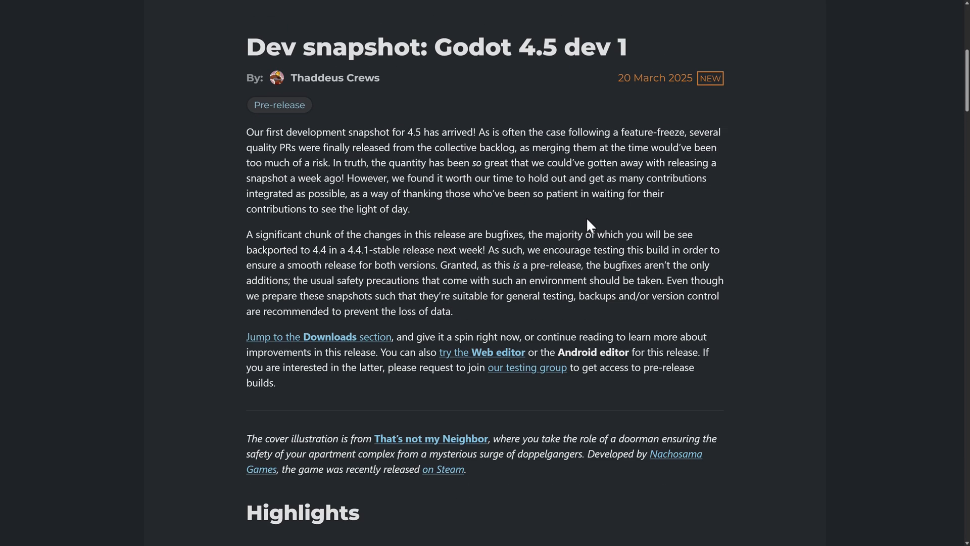